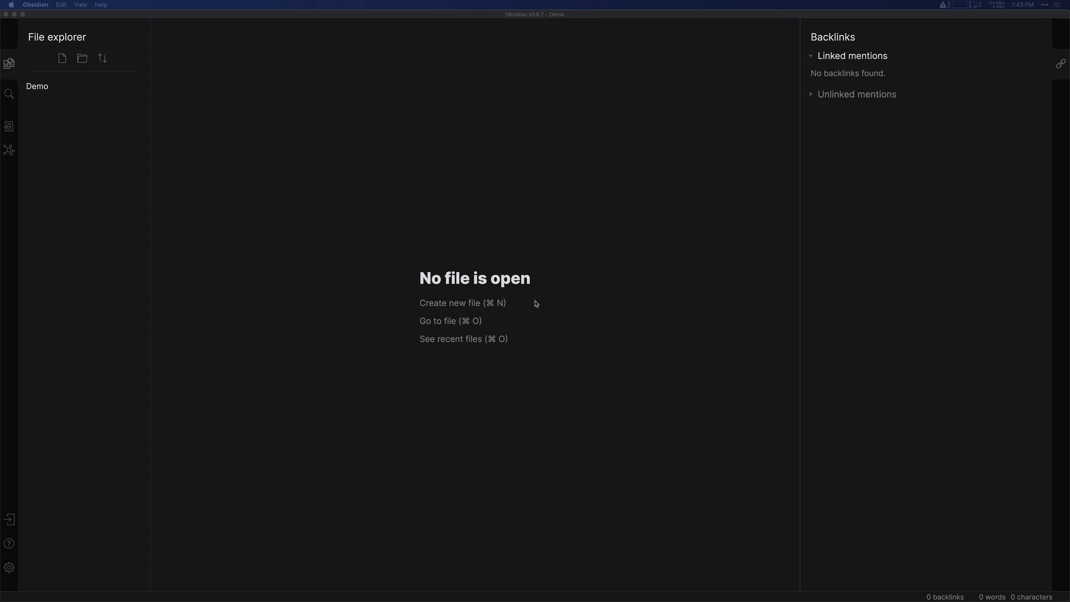
mouse_move(104, 524)
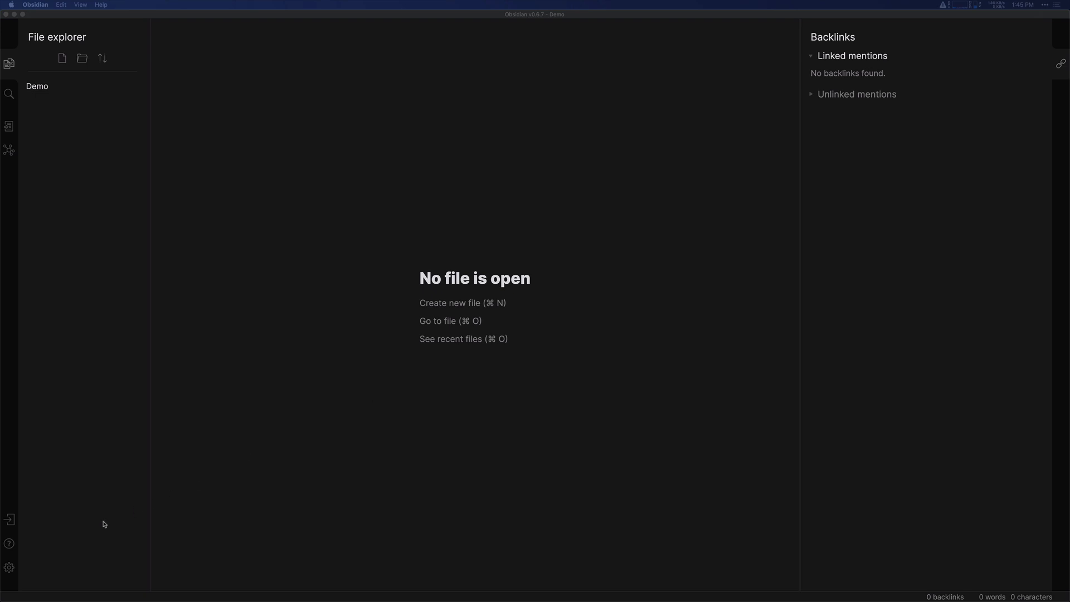
Step: Show the Editor section of the vault settings
click(9, 567)
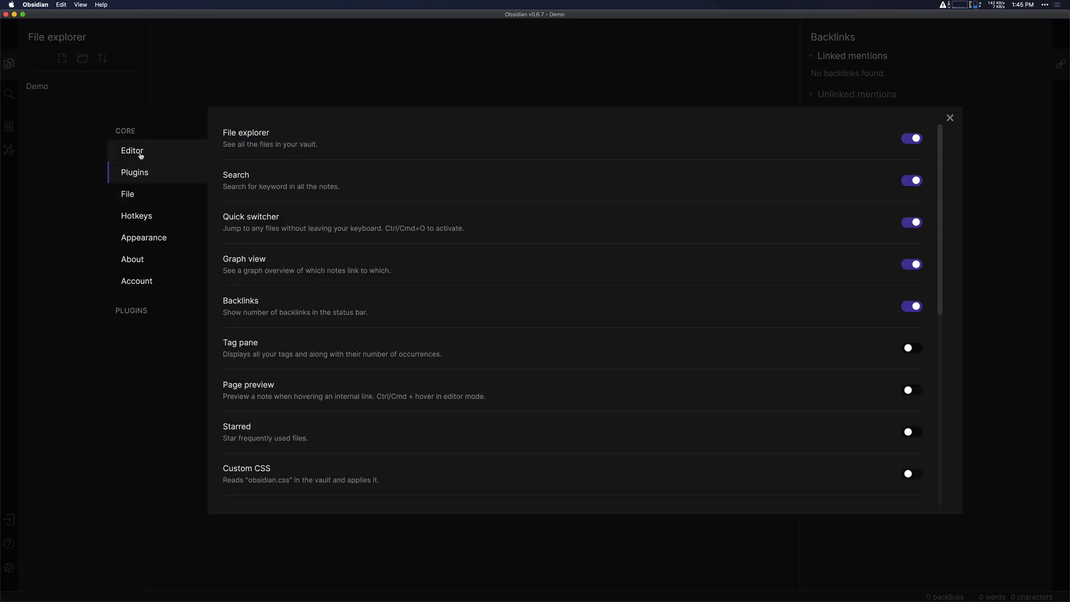
click(132, 151)
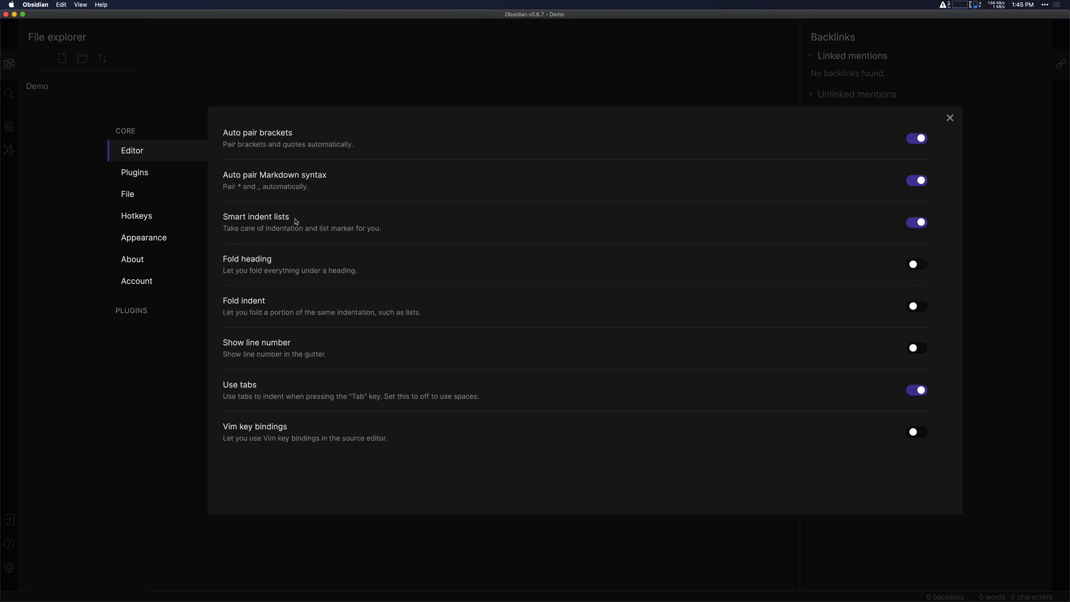
mouse_move(920, 265)
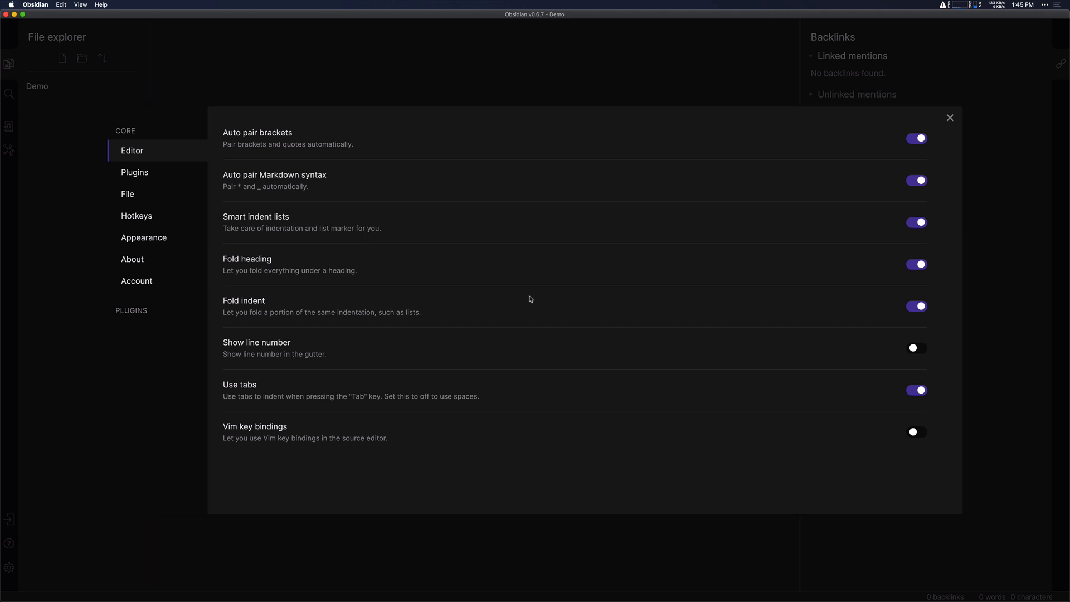
mouse_move(150, 194)
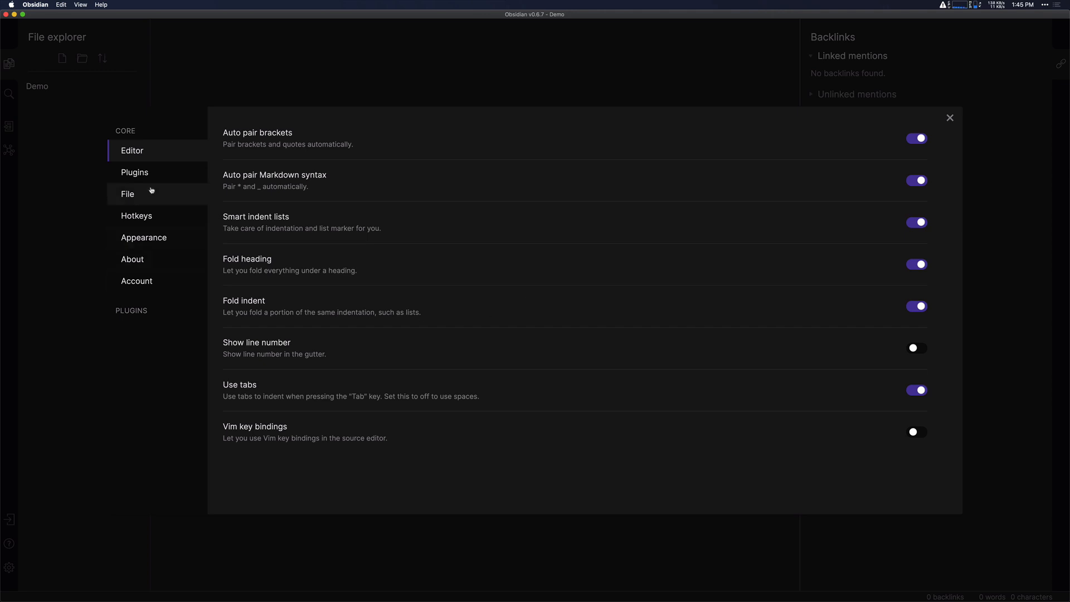
Step: Enable the Tag pane and Starred core plugins from the core plugins list
click(134, 172)
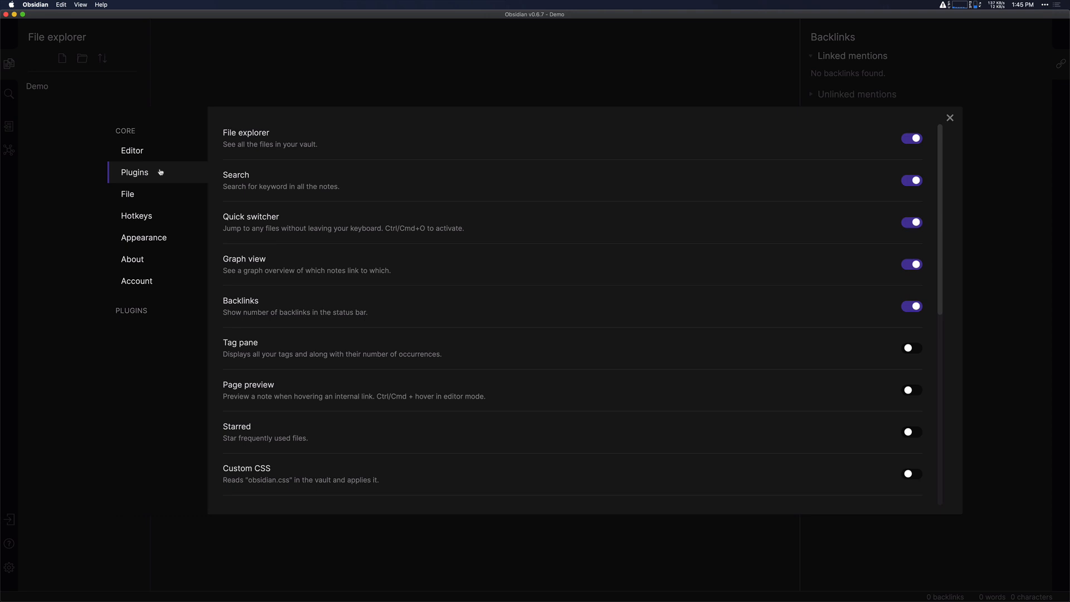
mouse_move(562, 324)
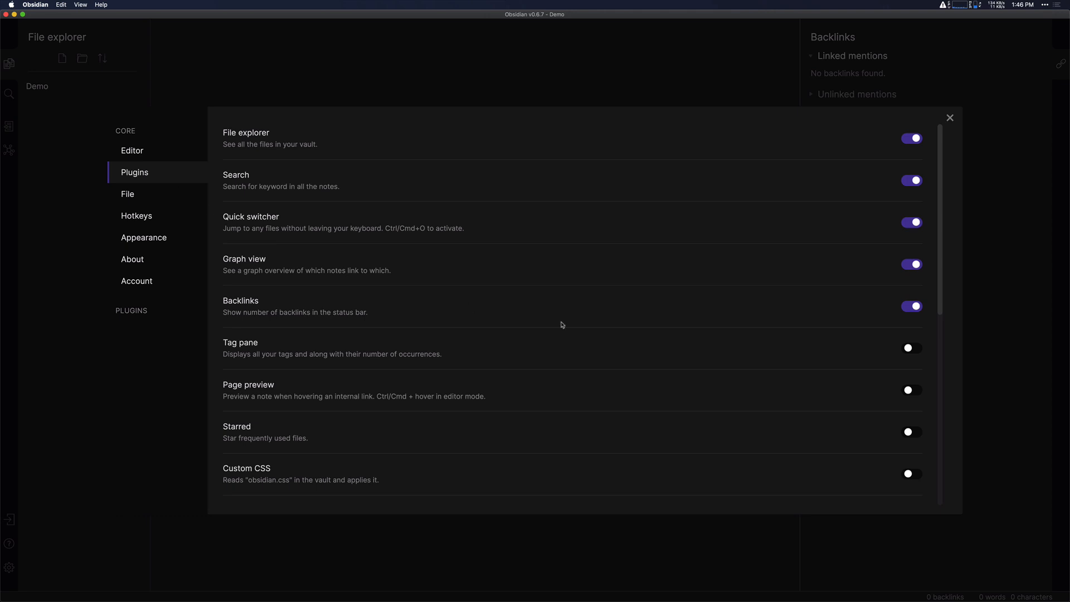
click(911, 348)
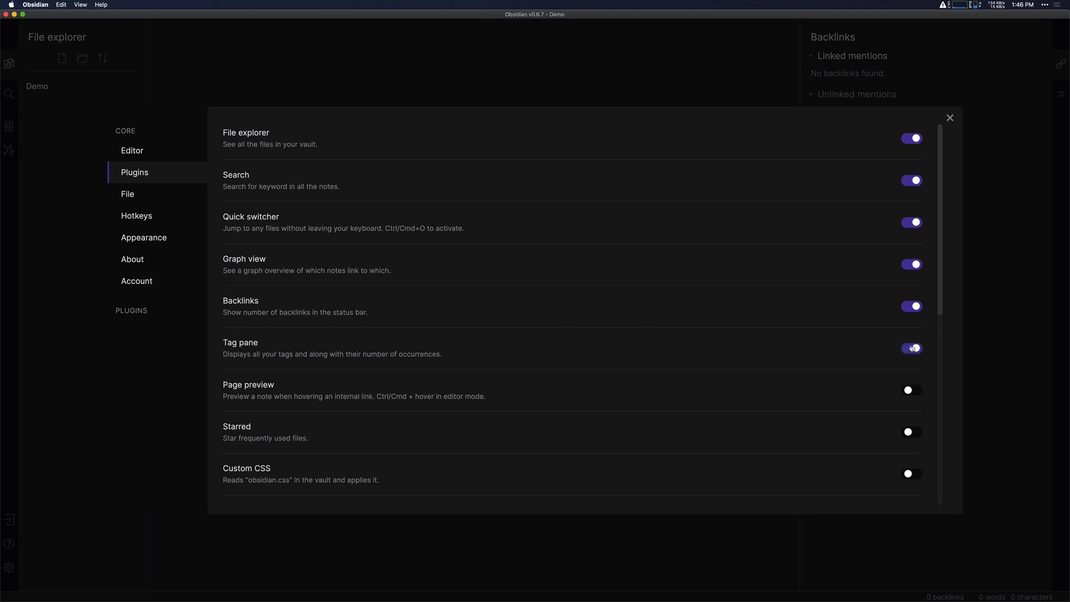
click(911, 433)
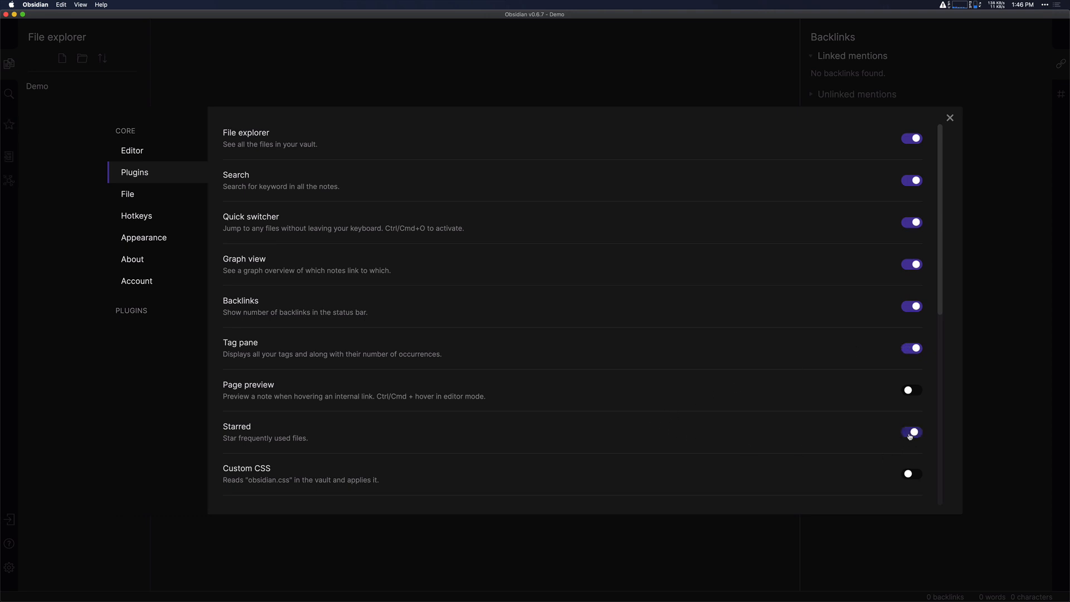
scroll(down, 3)
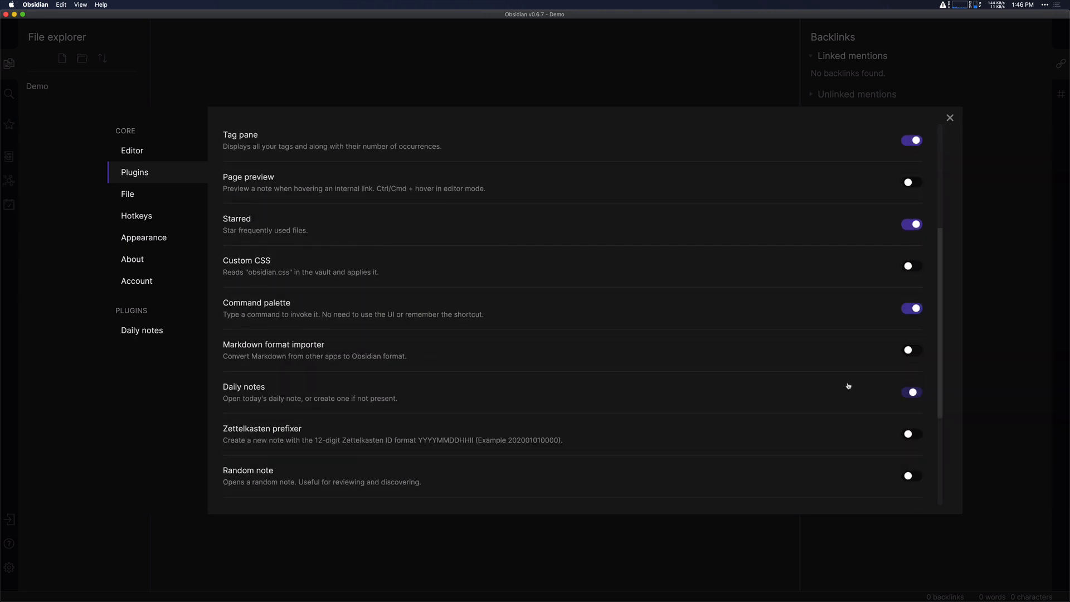
scroll(up, 3)
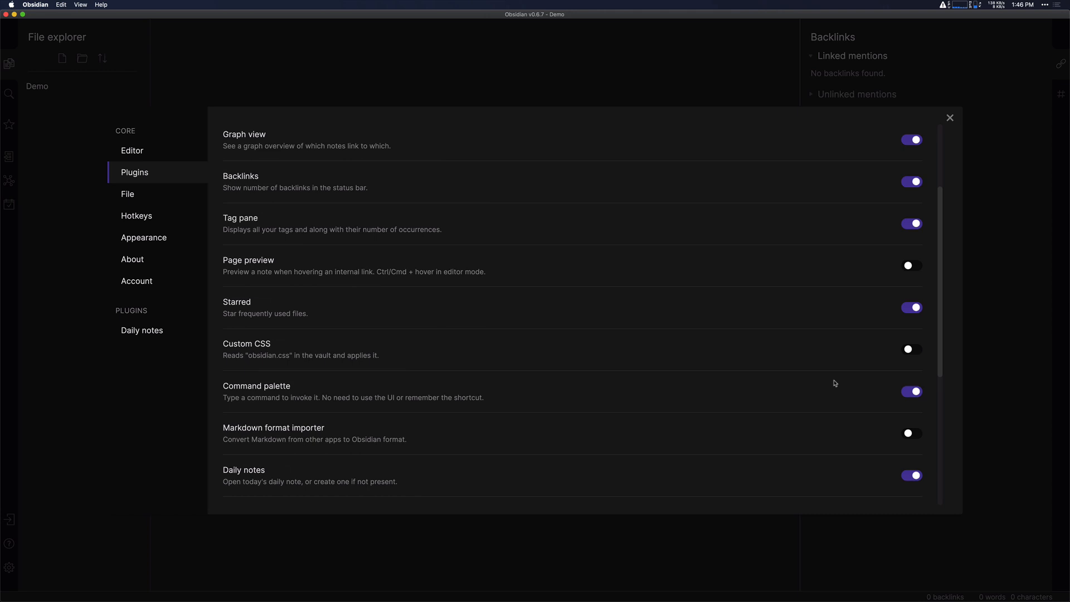
mouse_move(839, 235)
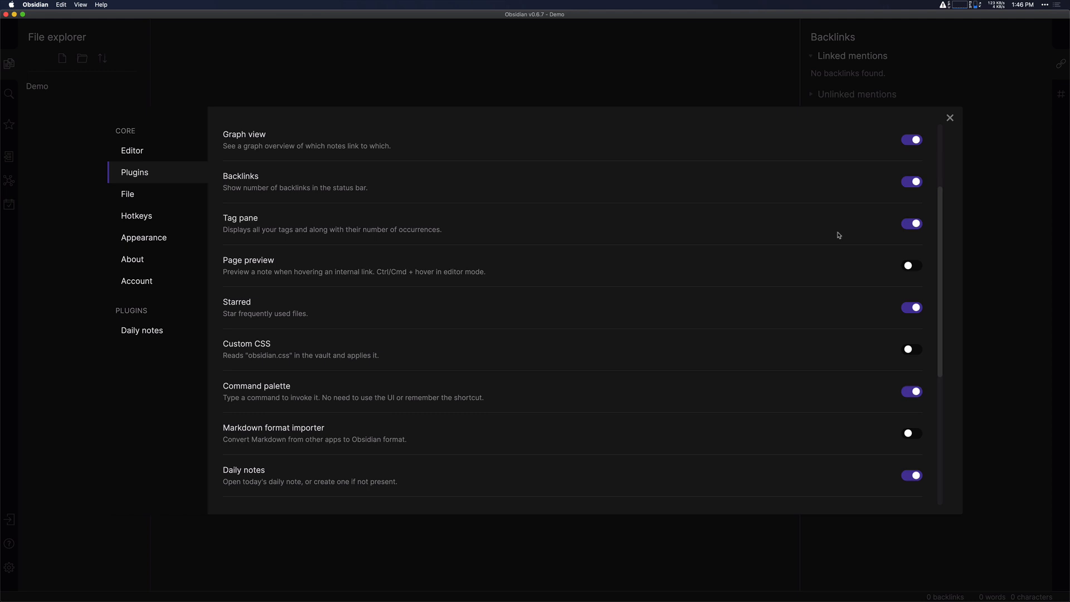
mouse_move(743, 323)
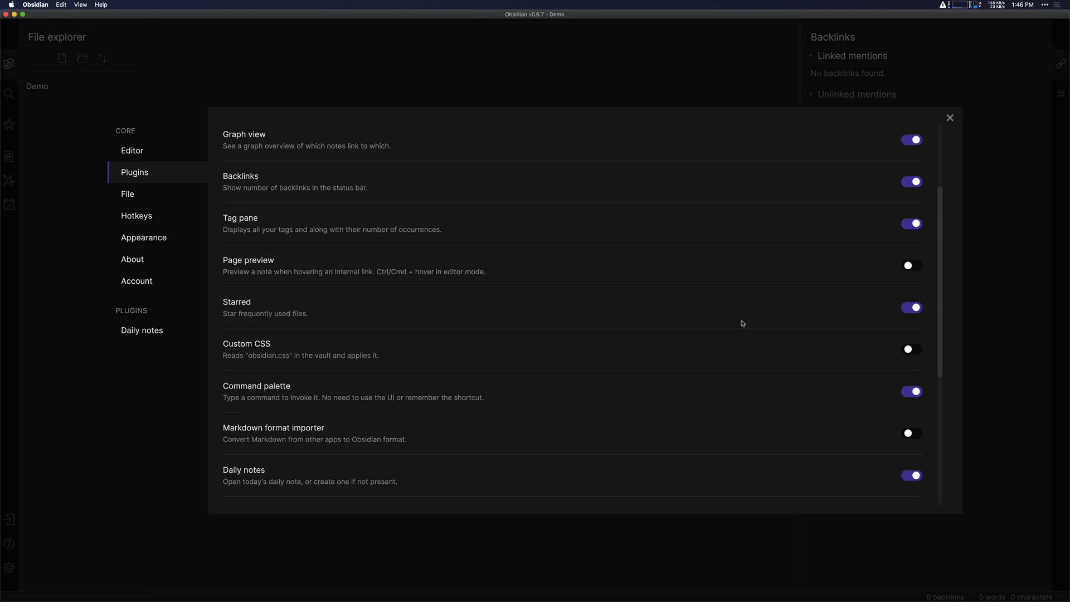
mouse_move(680, 460)
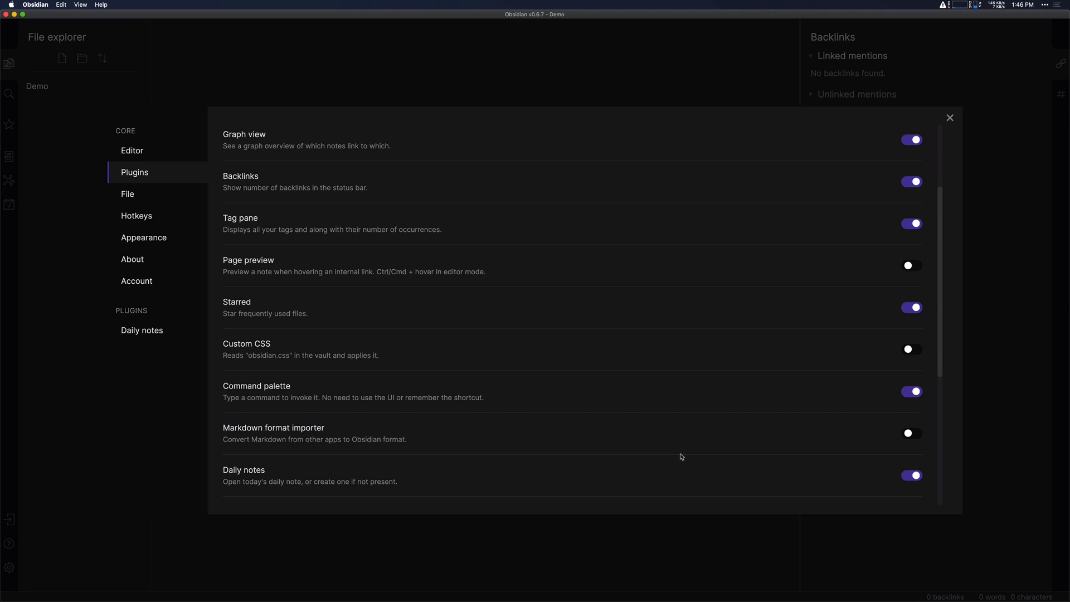
mouse_move(857, 201)
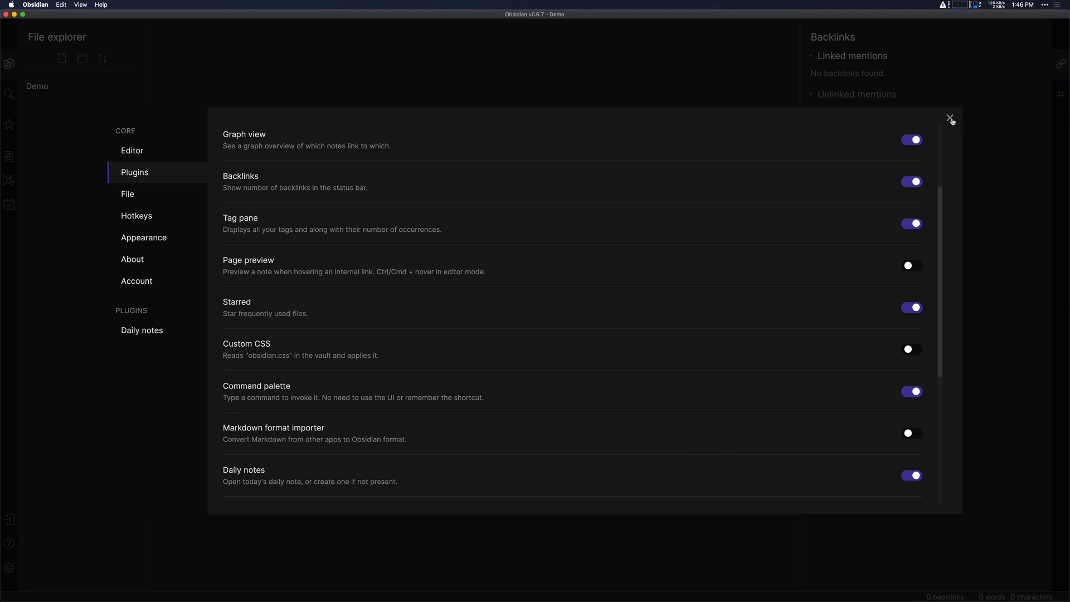
Step: Close settings and create today's daily note, 2020-06-09, ready for writing
click(950, 118)
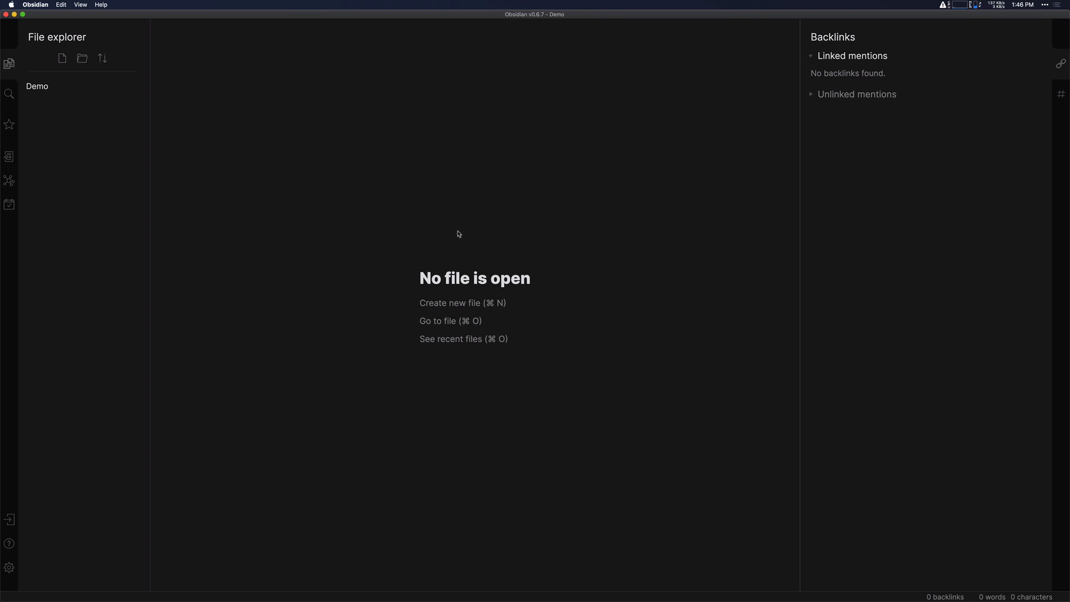
mouse_move(10, 206)
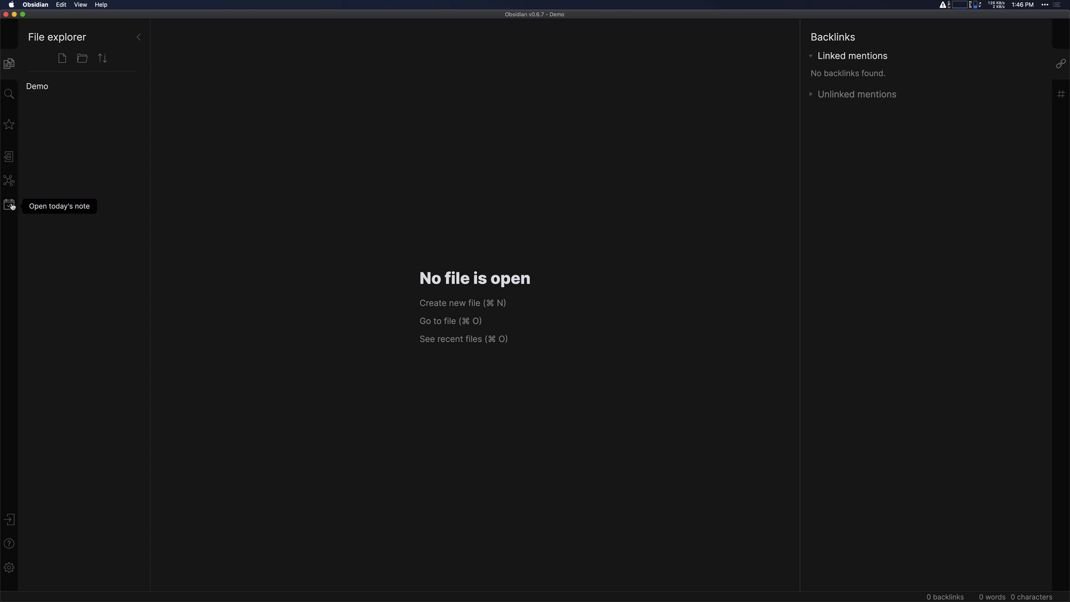
click(10, 205)
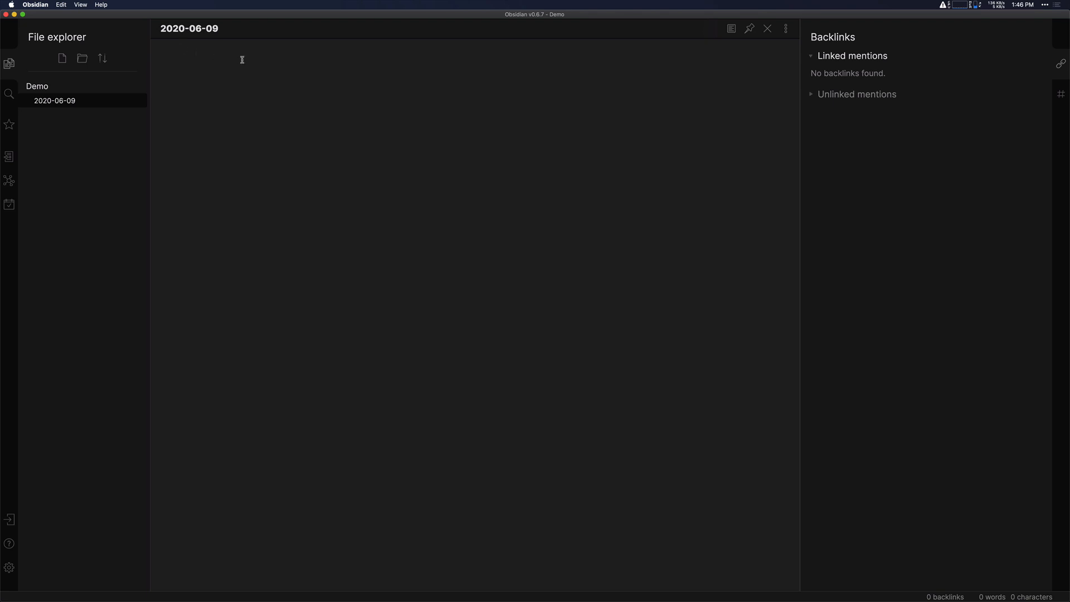
mouse_move(237, 63)
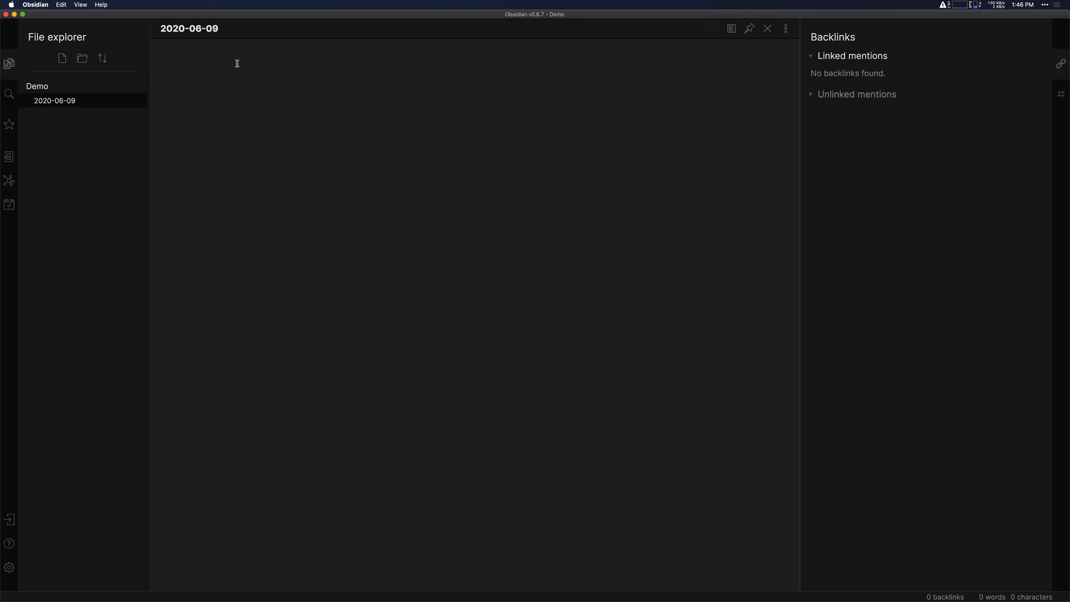
click(176, 57)
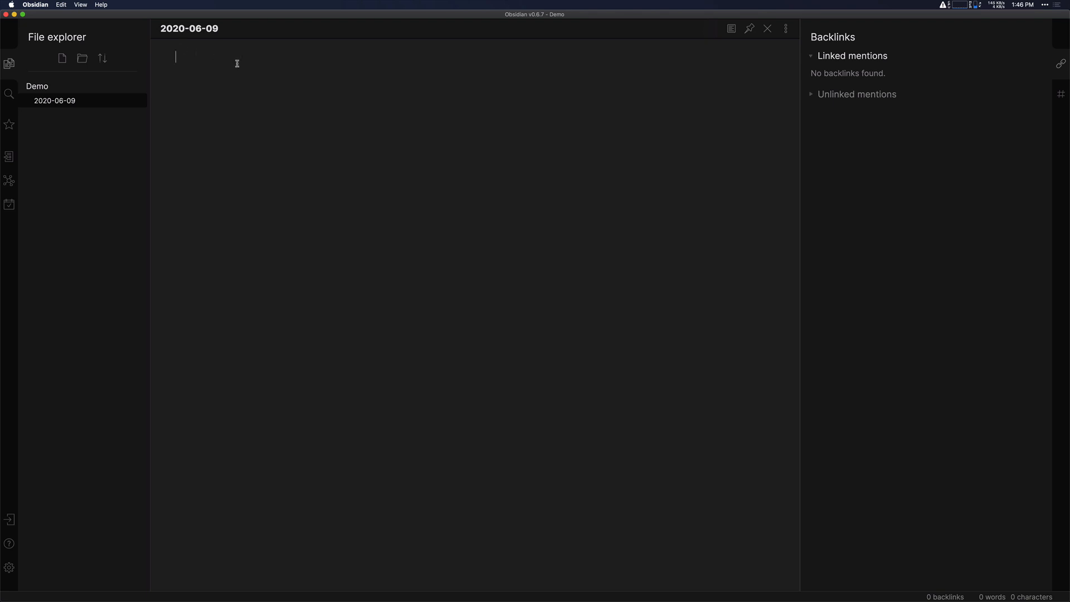
mouse_move(230, 80)
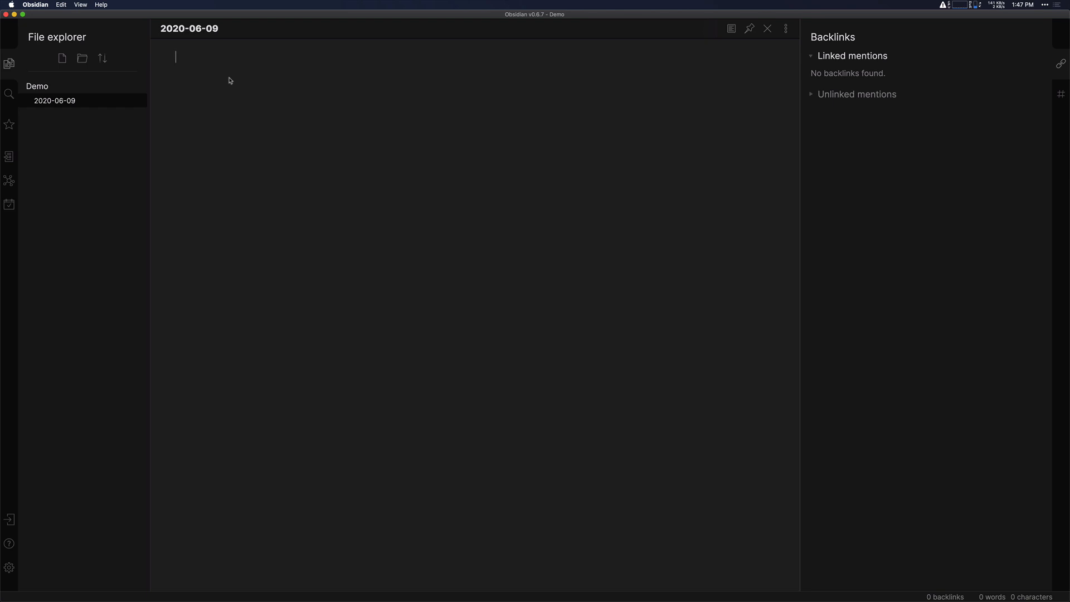
Step: Write a line linking CGP Grey - Spaceship You as a video watched today
text(CGP G)
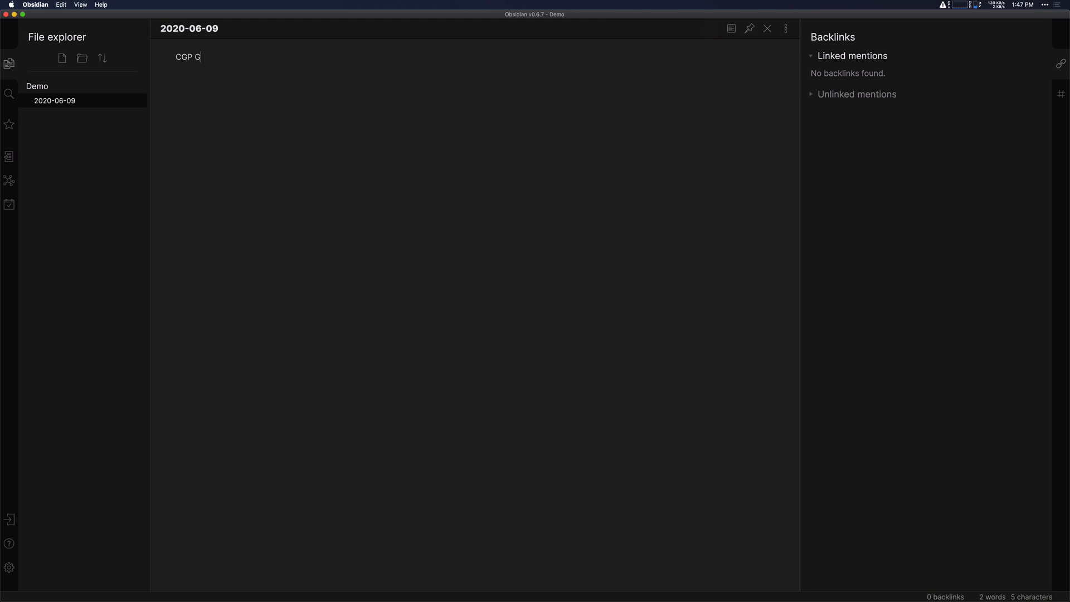
text(rey - Spaceship You)
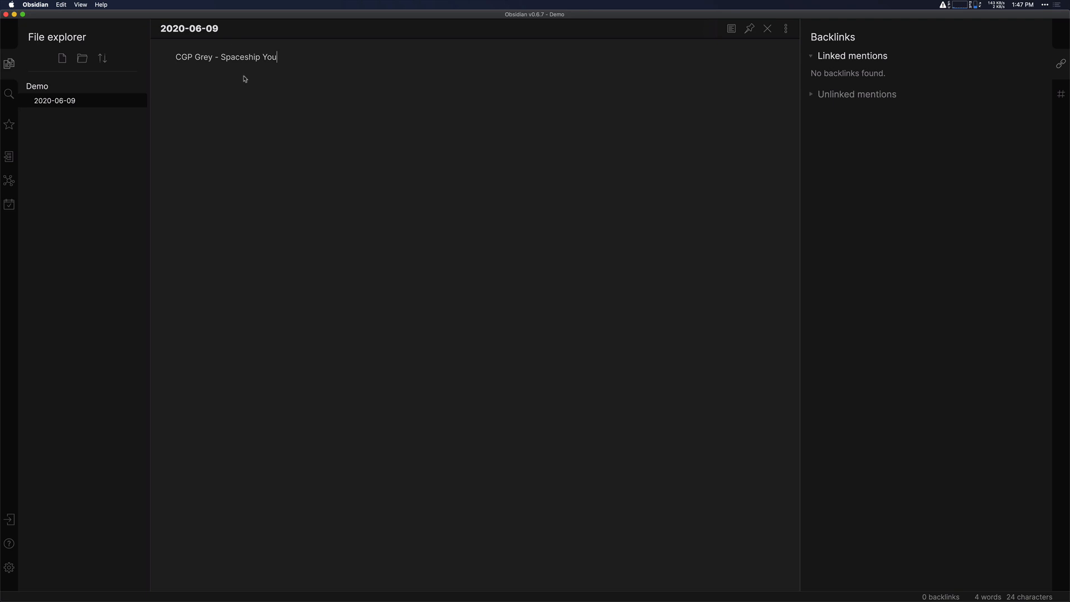
text(- wat)
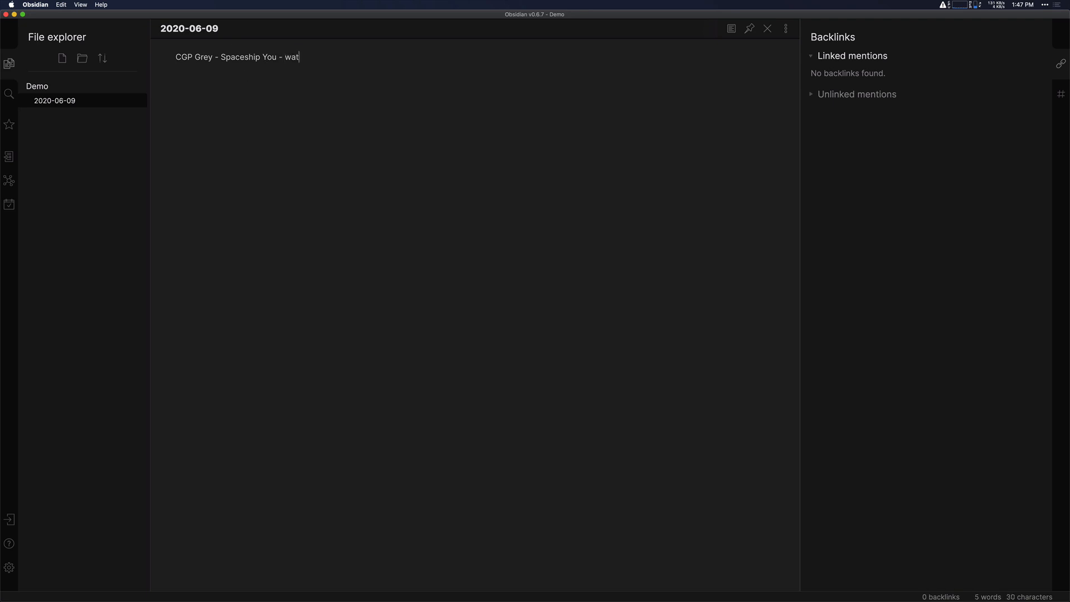
text(ched this video today)
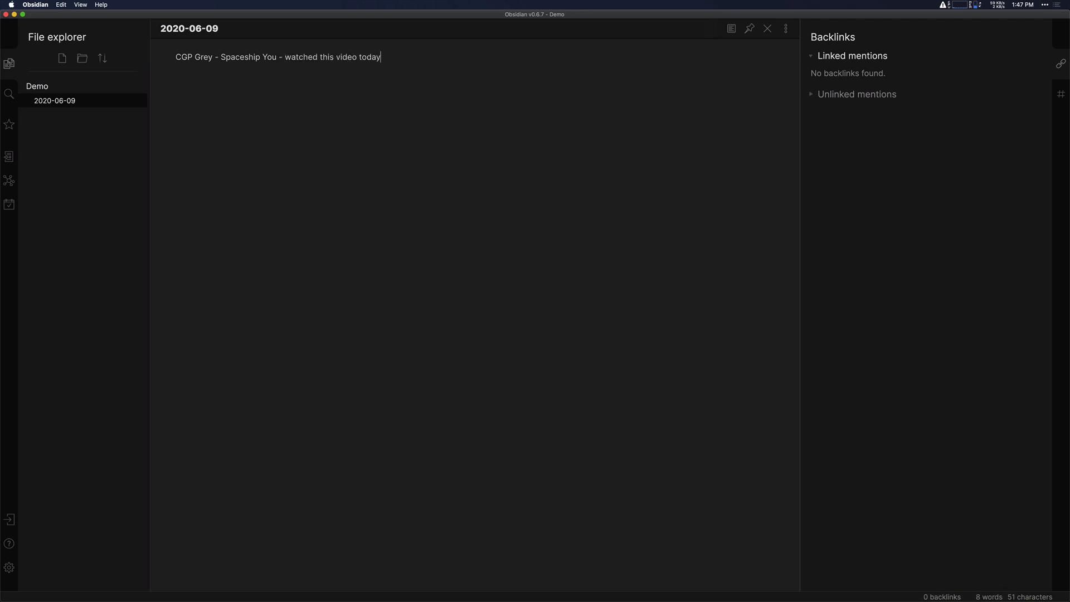
mouse_move(298, 136)
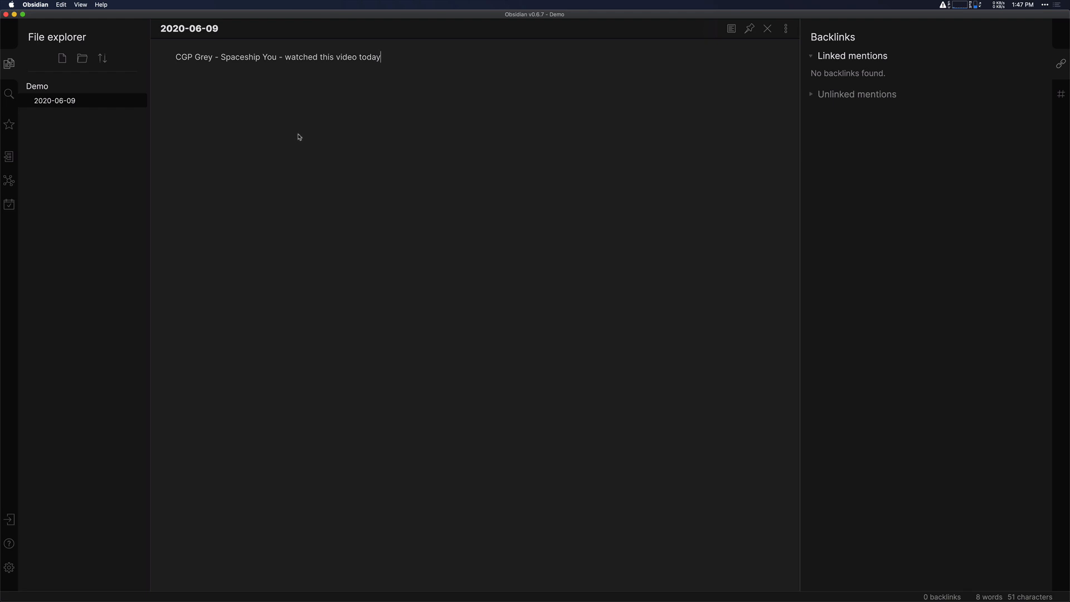
mouse_move(276, 58)
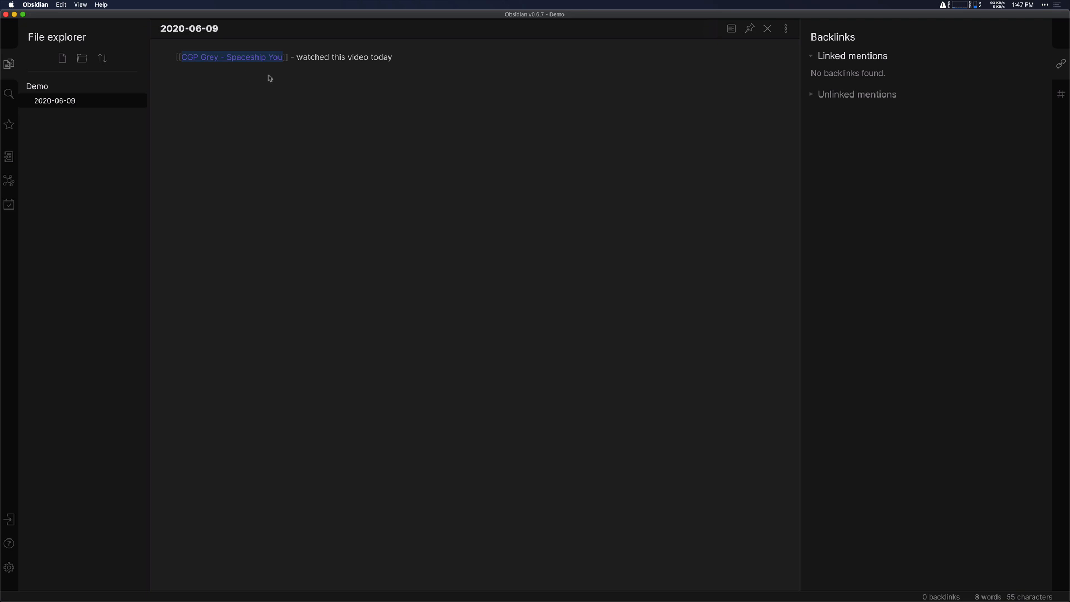
mouse_move(290, 68)
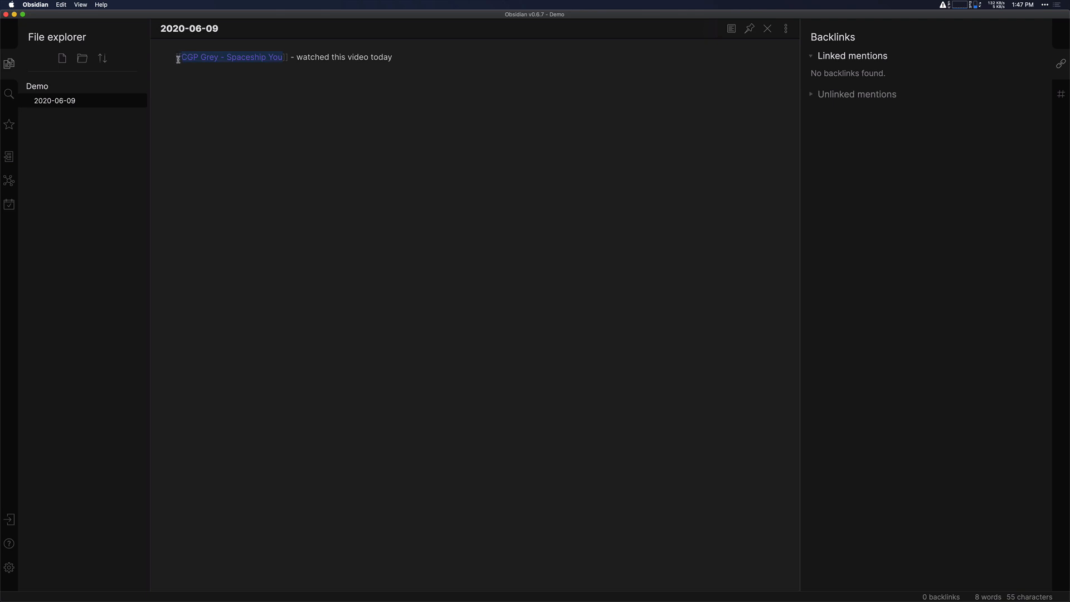
mouse_move(263, 71)
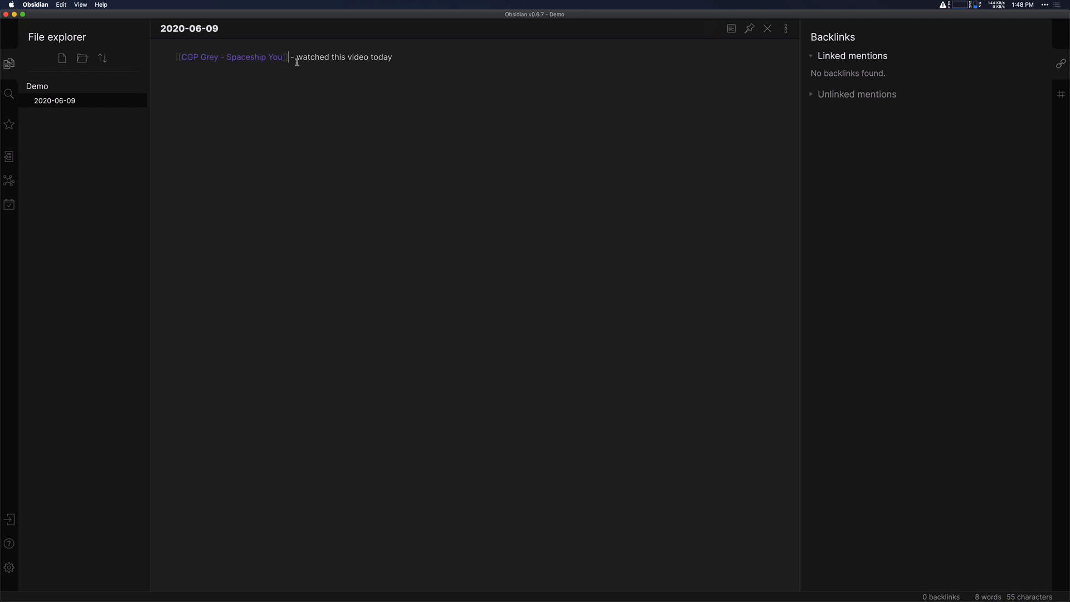
mouse_move(260, 84)
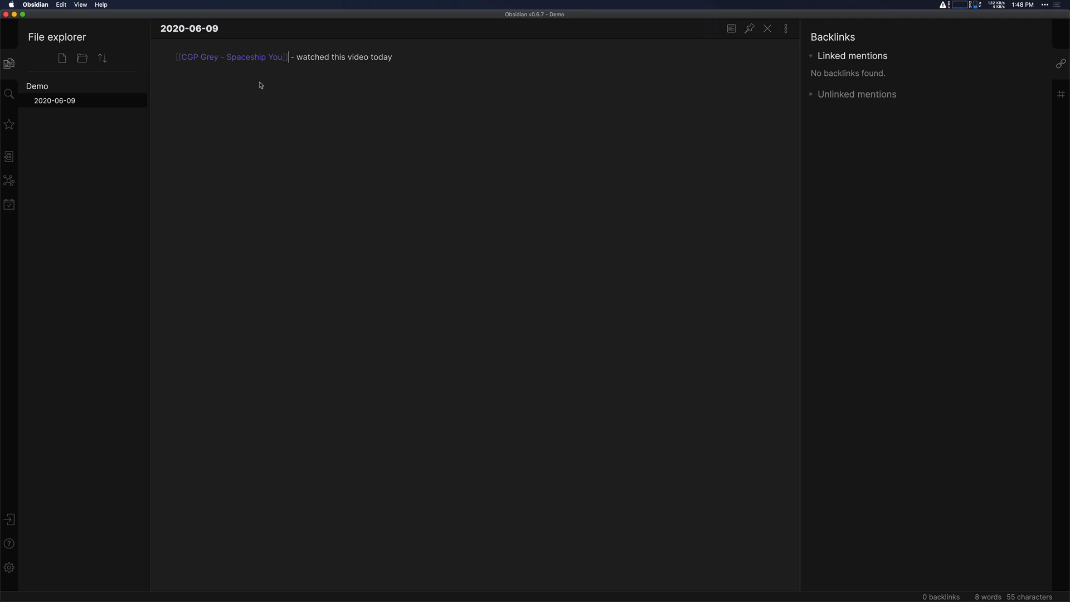
mouse_move(227, 57)
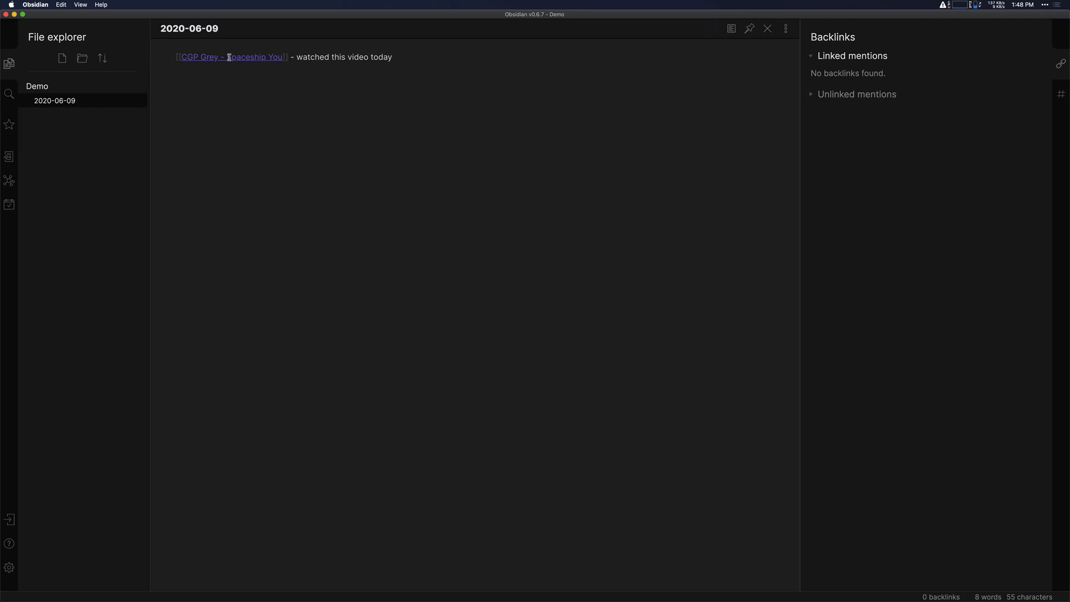
Step: Create the CGP Grey - Spaceship You note from the link, ready for writing
click(230, 57)
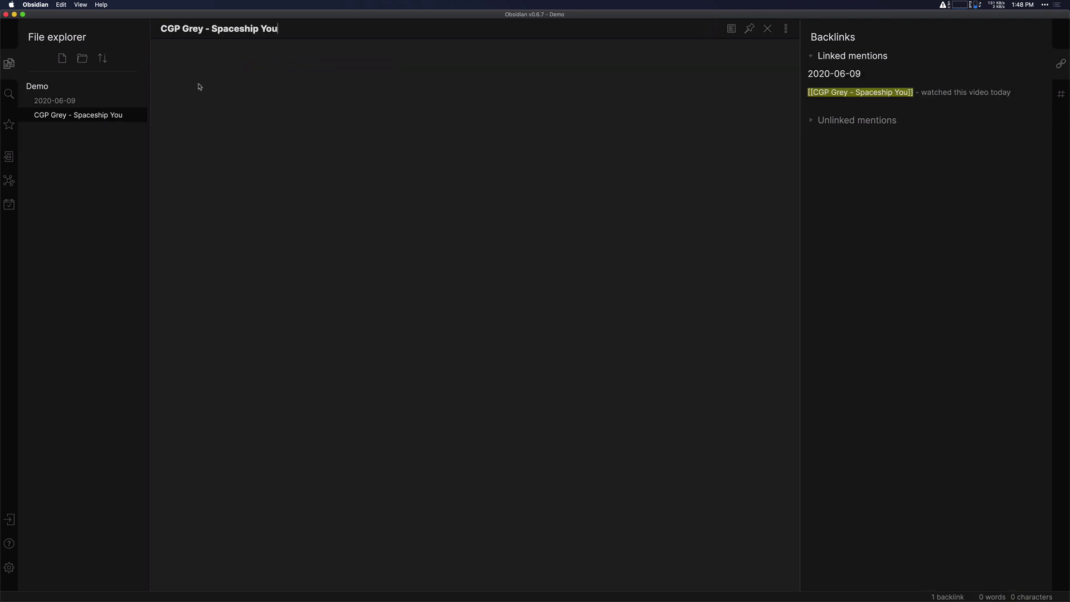
mouse_move(84, 121)
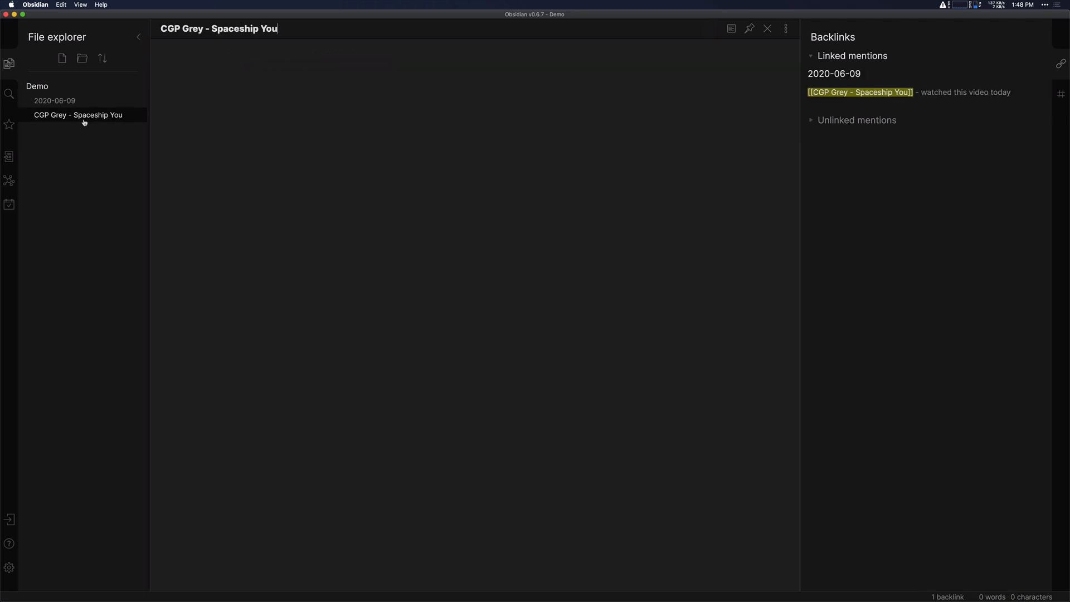
mouse_move(291, 54)
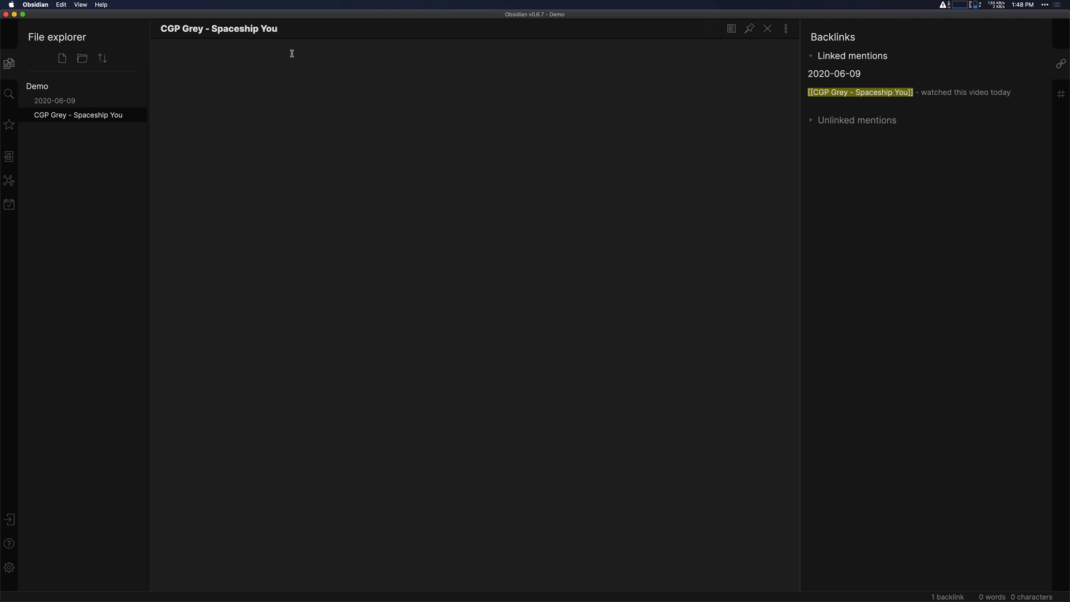
click(274, 57)
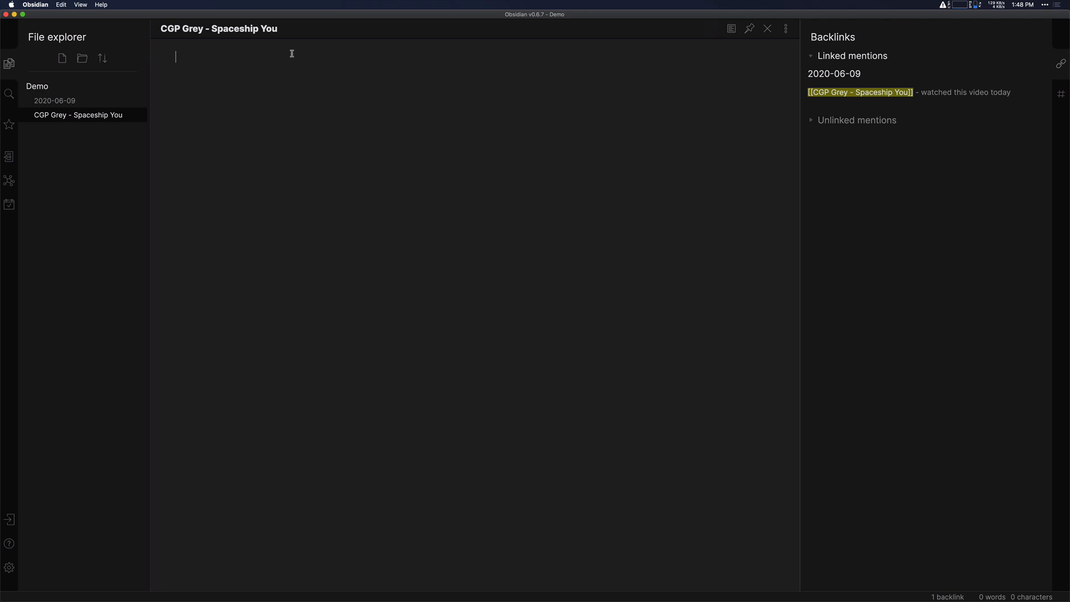
Step: Add 'Type: #video' and an empty 'Link: <>' field to the video note
text(Typ)
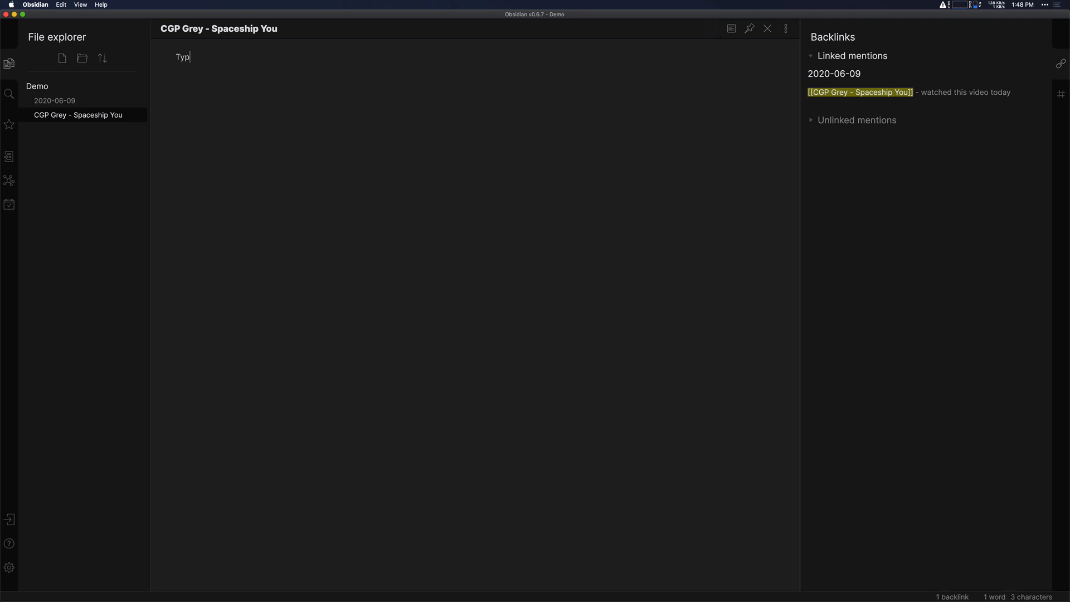
text(e: #video)
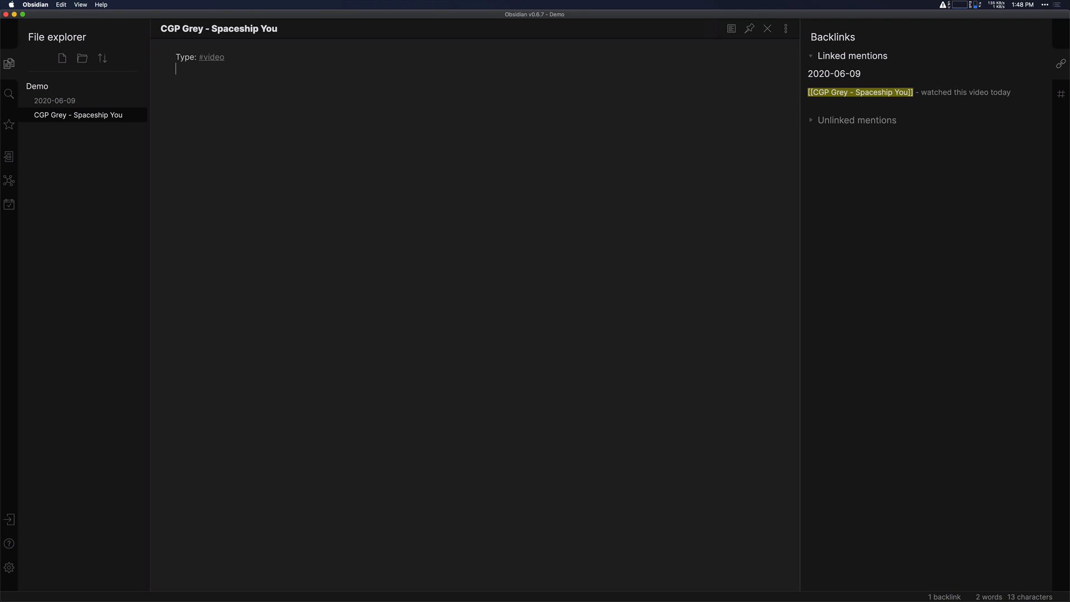
text(Li)
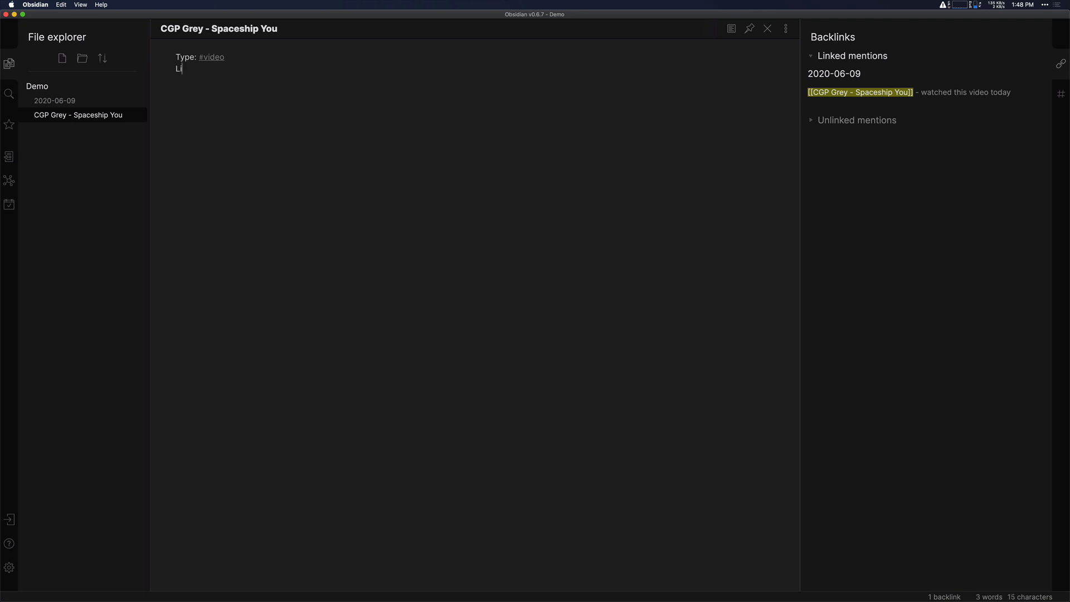
text(nk: <>)
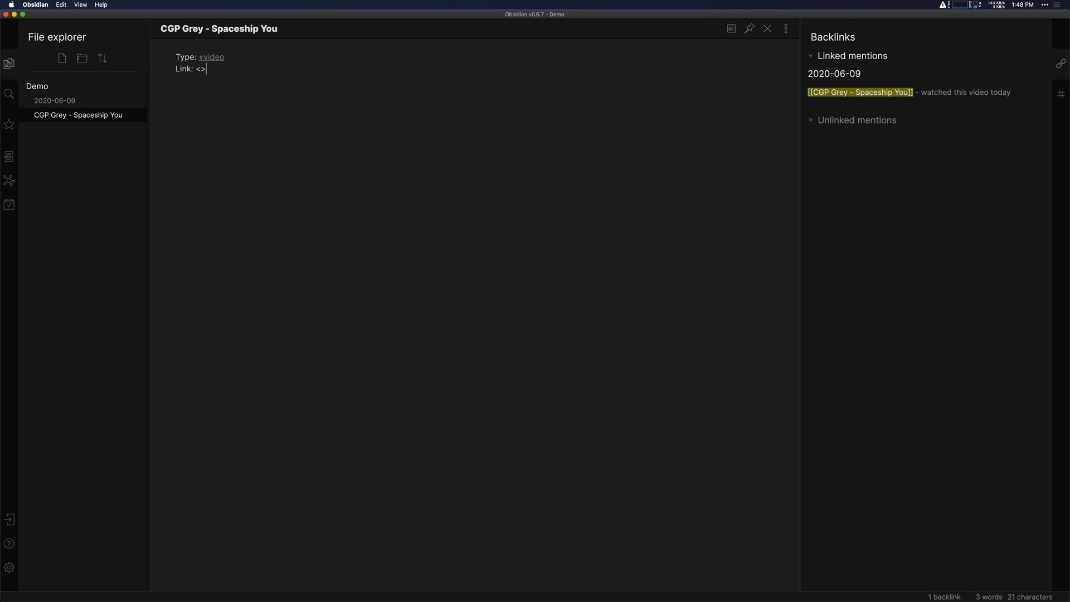
key(Return)
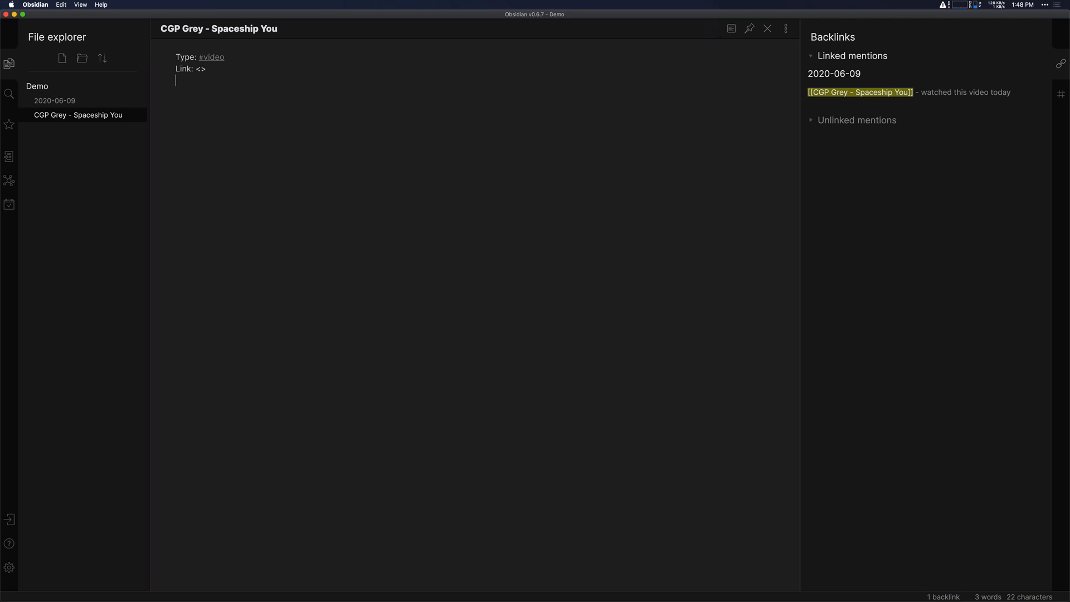
Step: Add a Topics line linking [[productivity]] and [[working from home]]
text(Topics: [[)
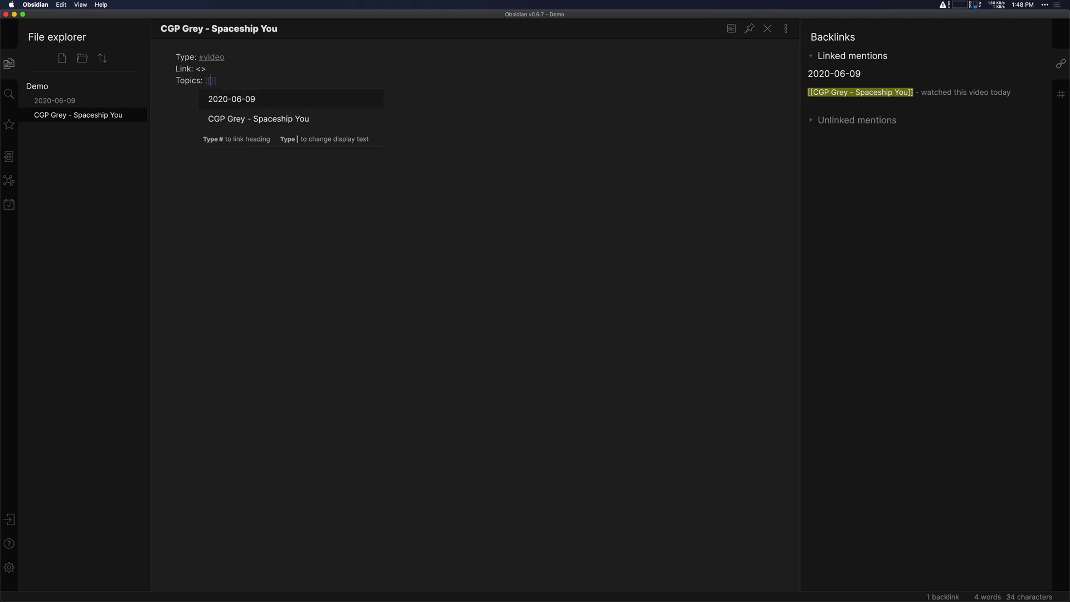
text([])
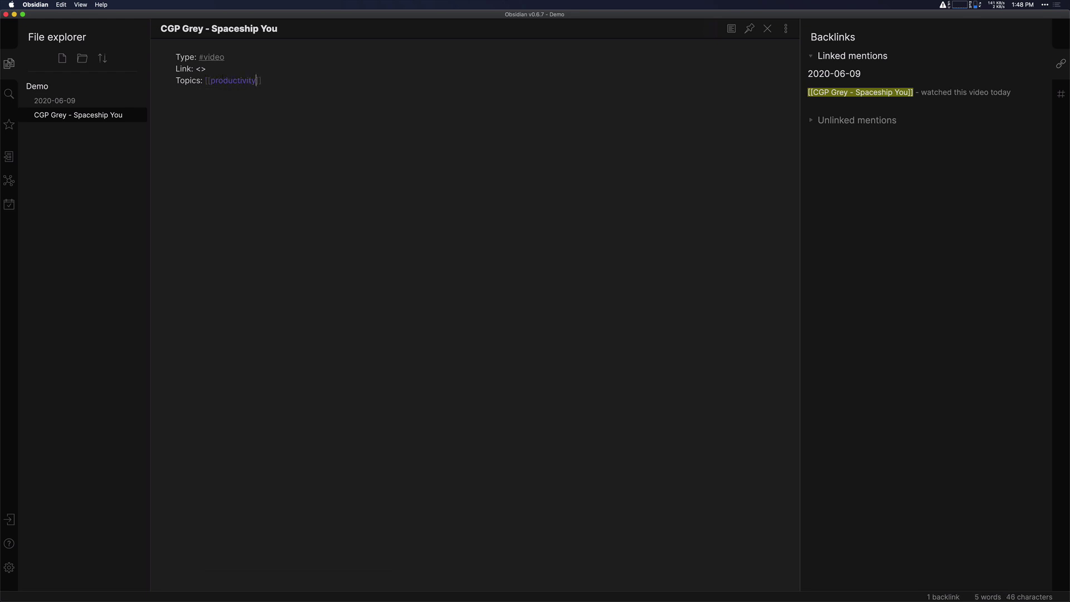
text([[working from home)
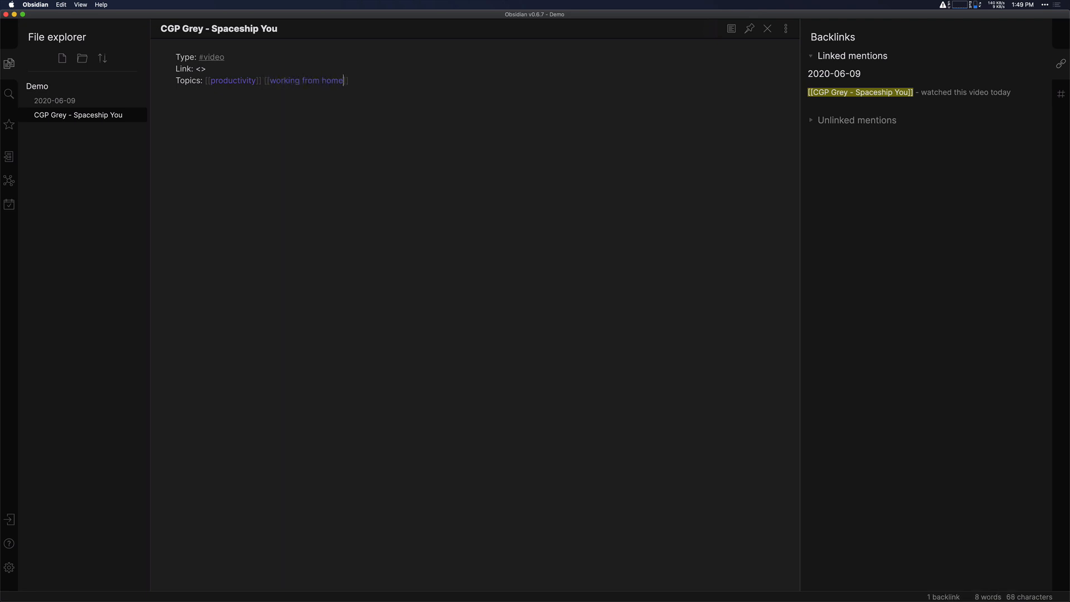
key(enter)
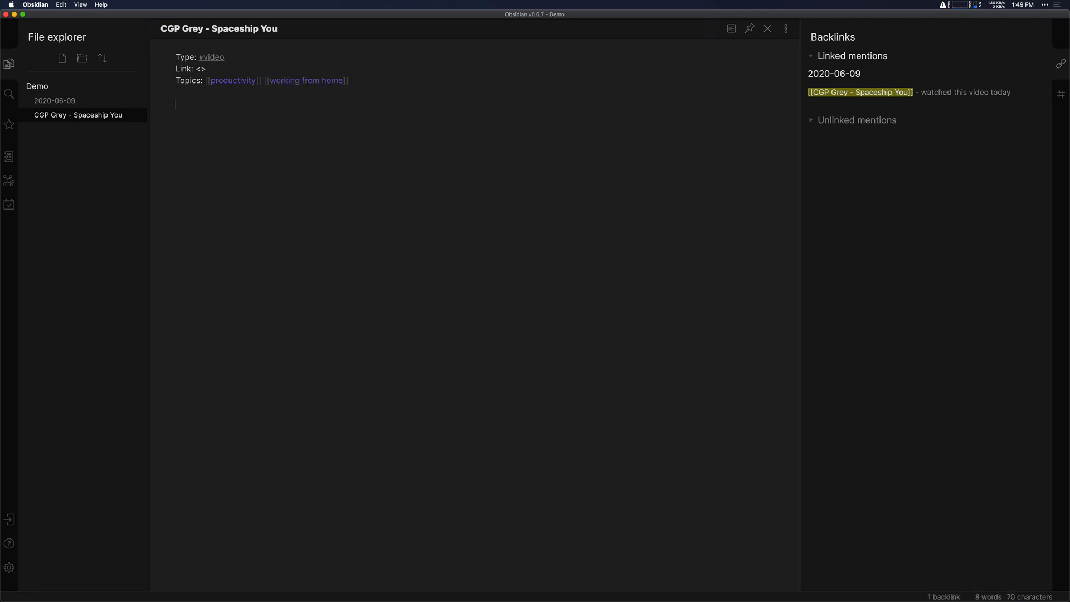
Step: Add a Notes bullet with sub-point 'Physical and mental health are important to take care of.'
text(-)
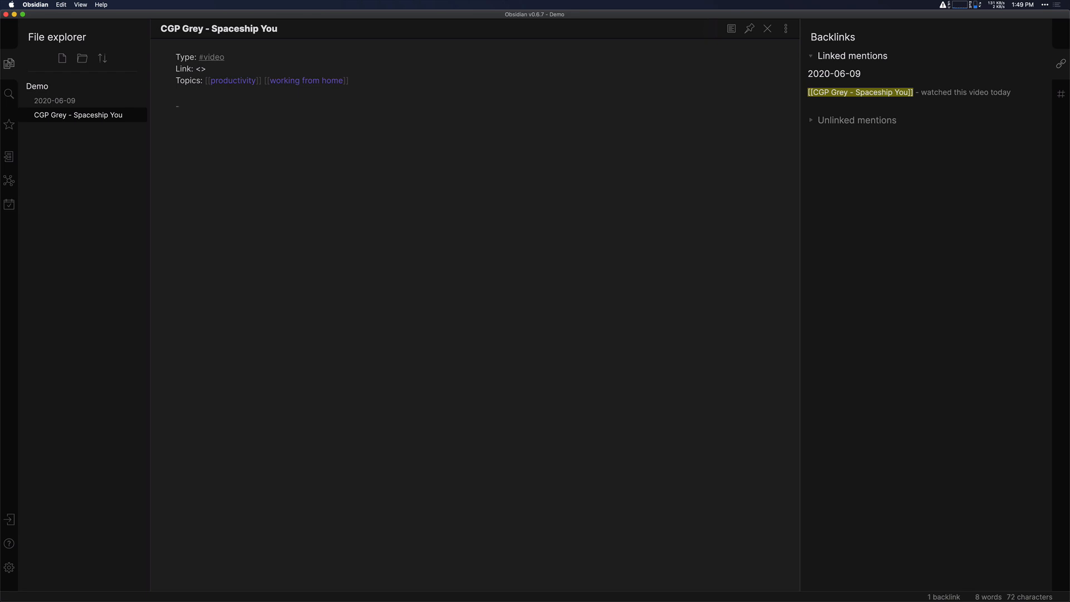
text(Not)
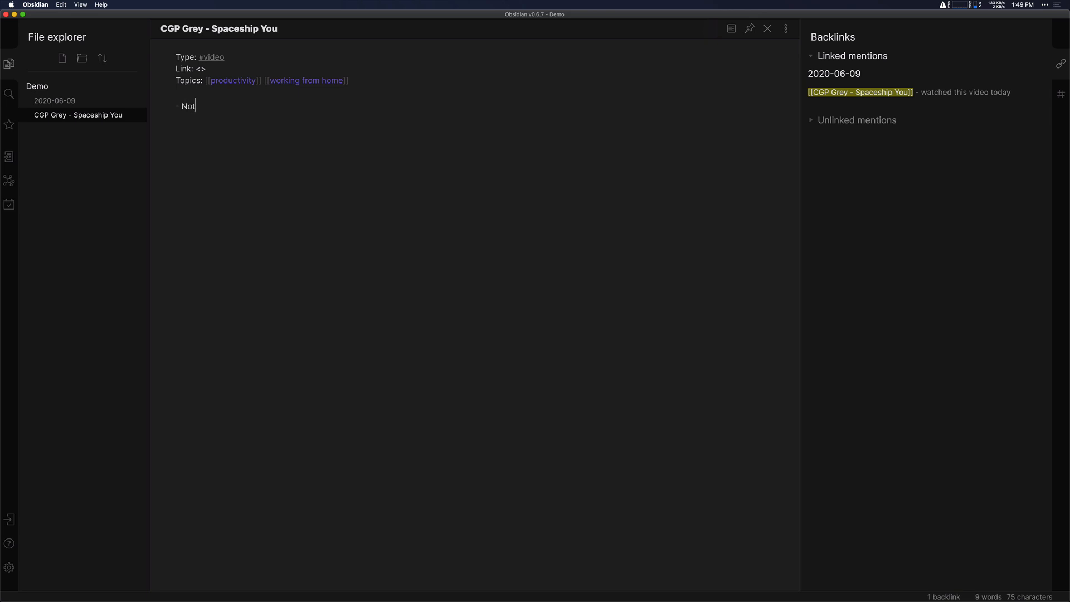
text(es)
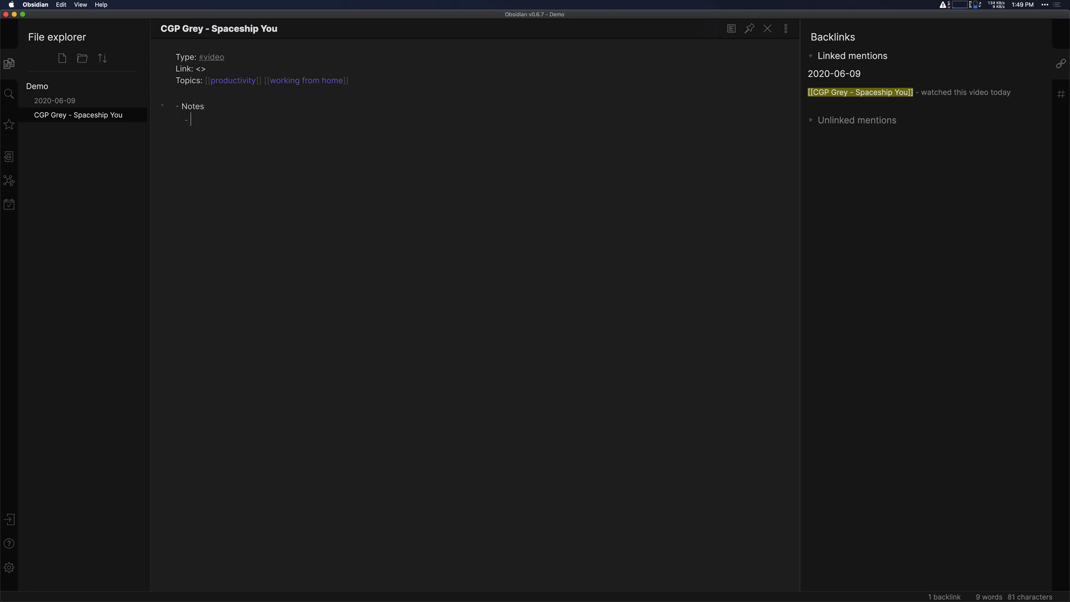
text(Physical and)
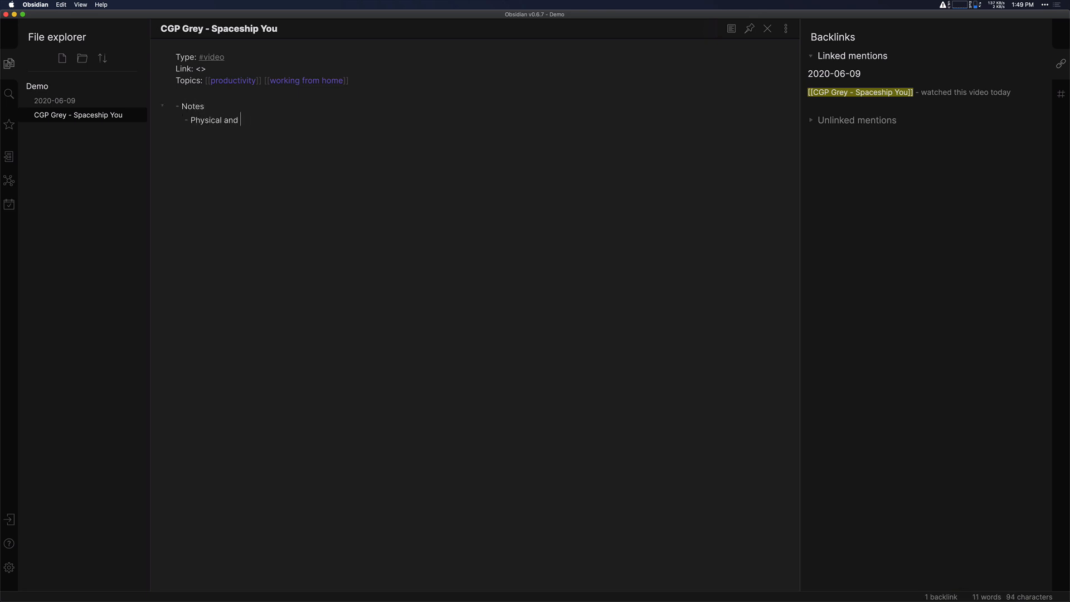
text(mental health are imp)
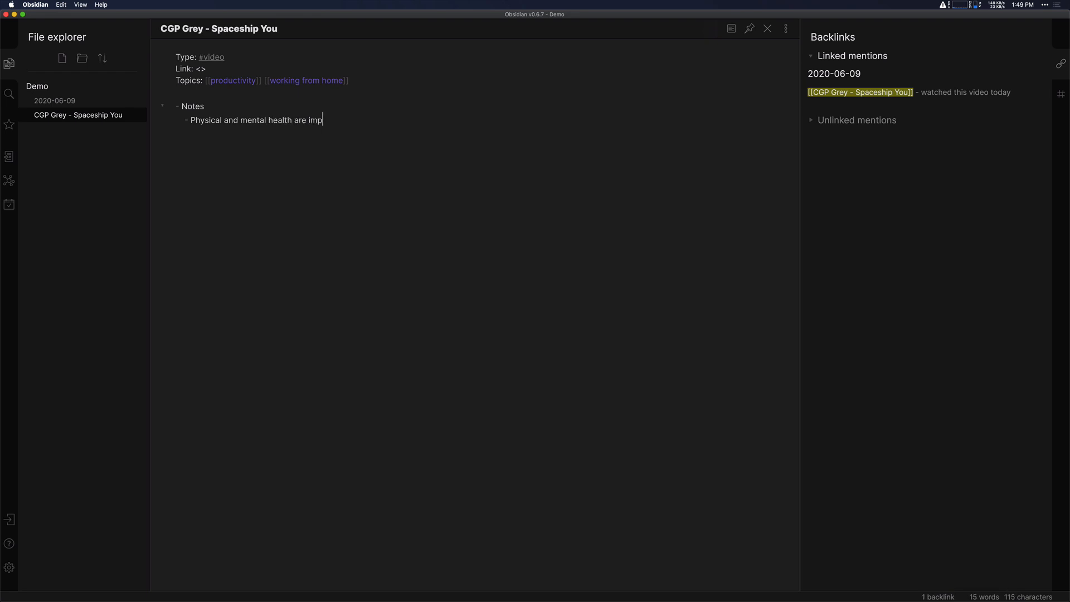
text(ortant to take care of)
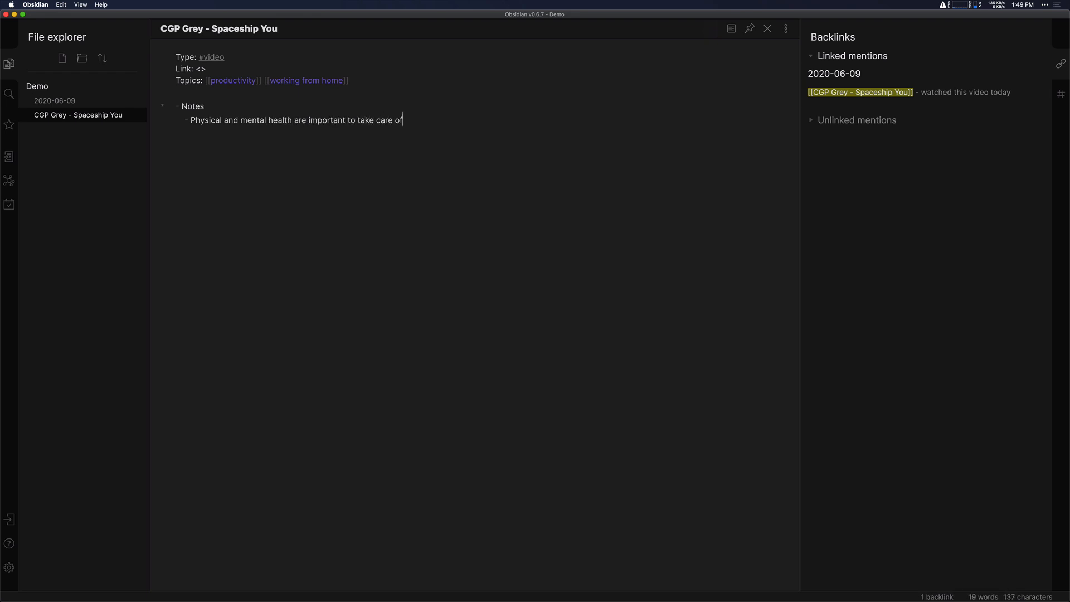
text(.)
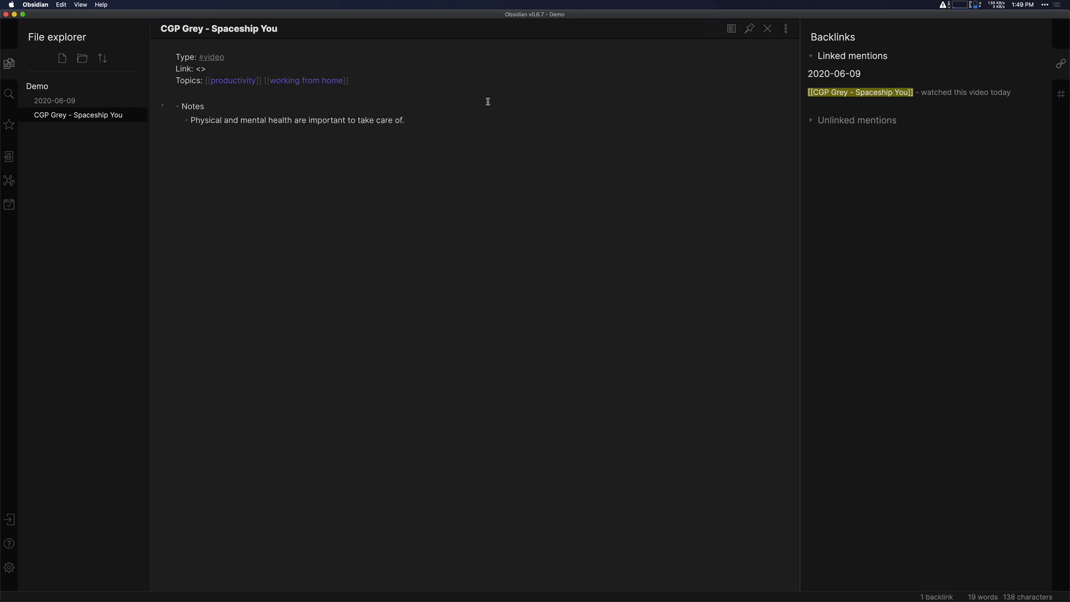
click(403, 121)
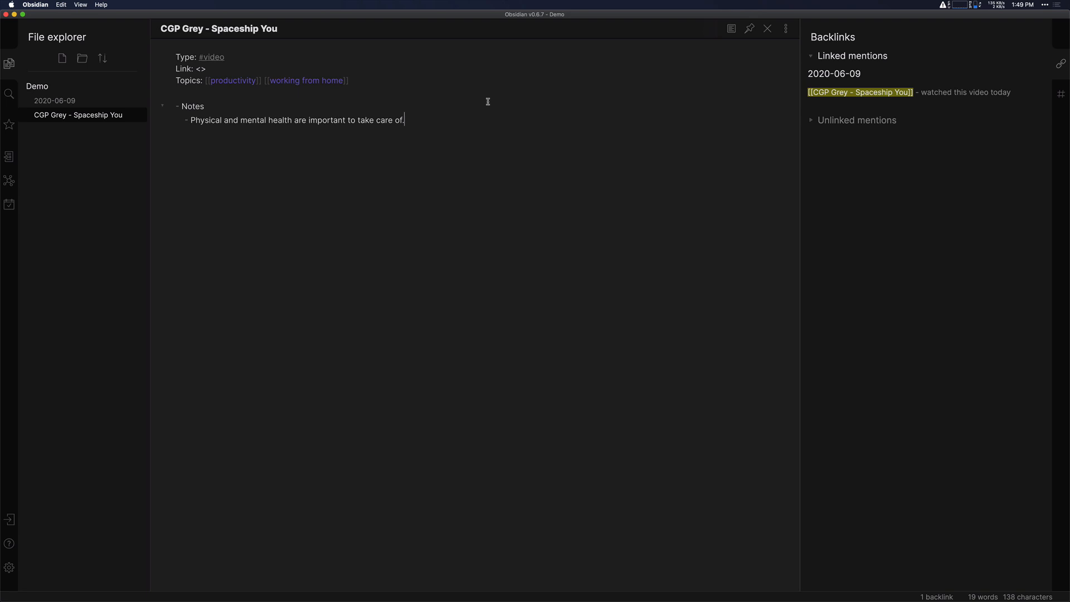
mouse_move(460, 144)
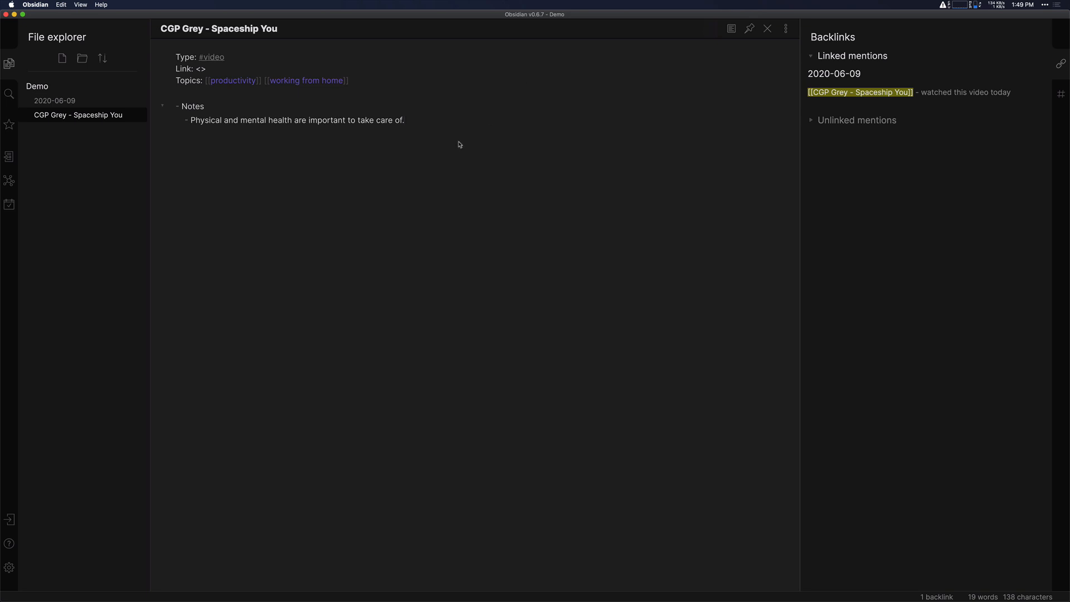
mouse_move(1060, 93)
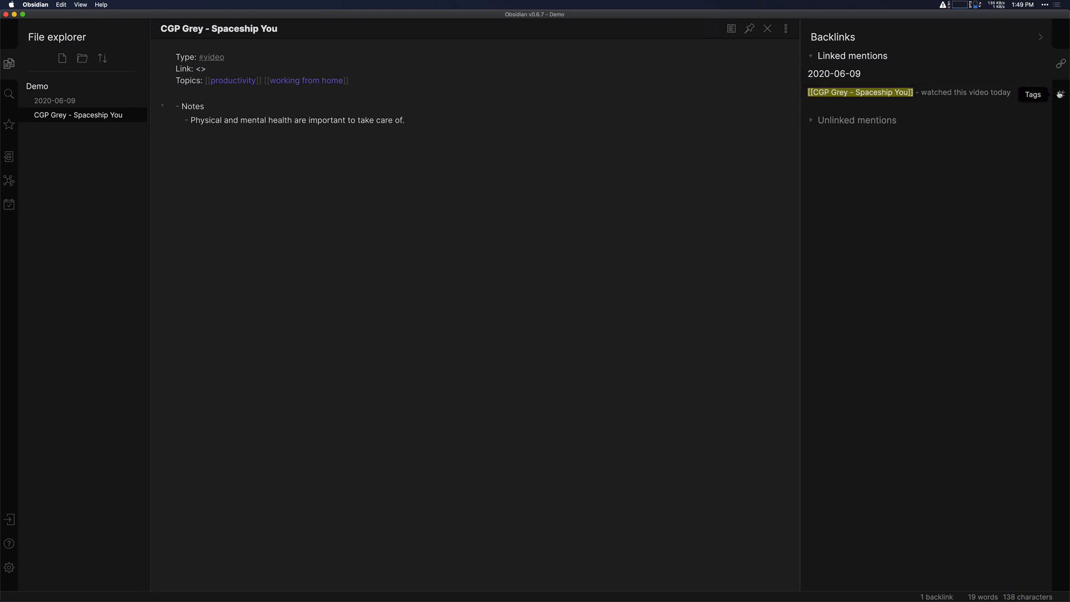
Step: List the vault's tags and search for notes tagged #video
click(1061, 94)
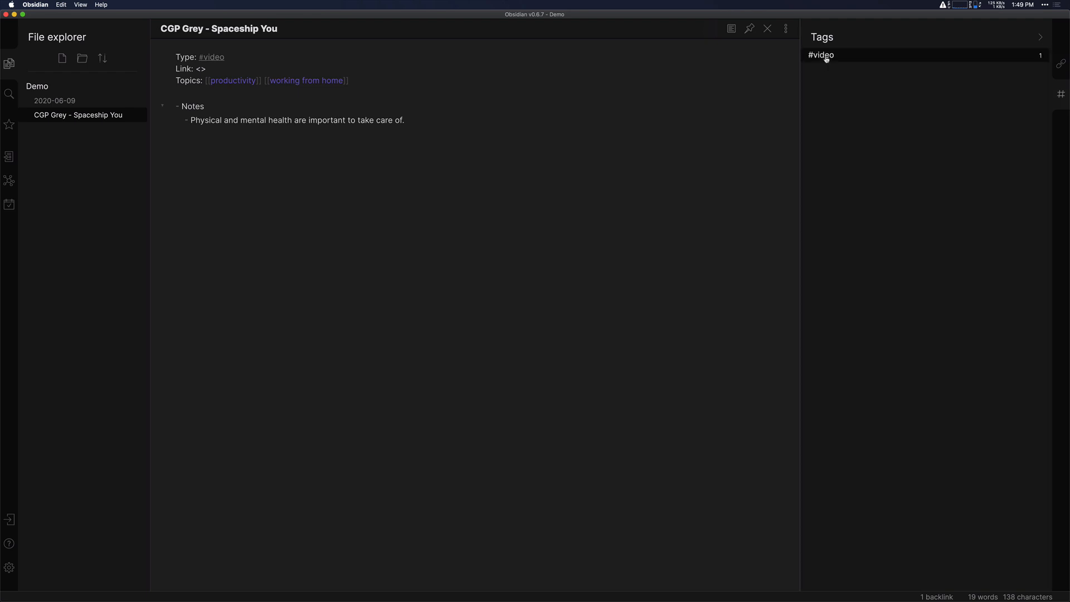
click(820, 55)
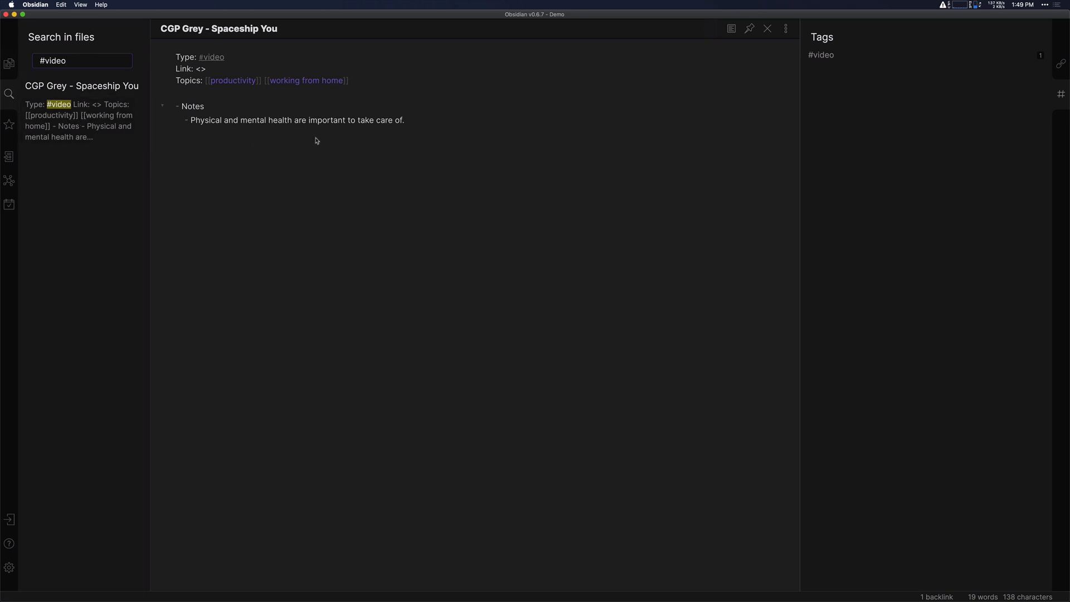
mouse_move(230, 107)
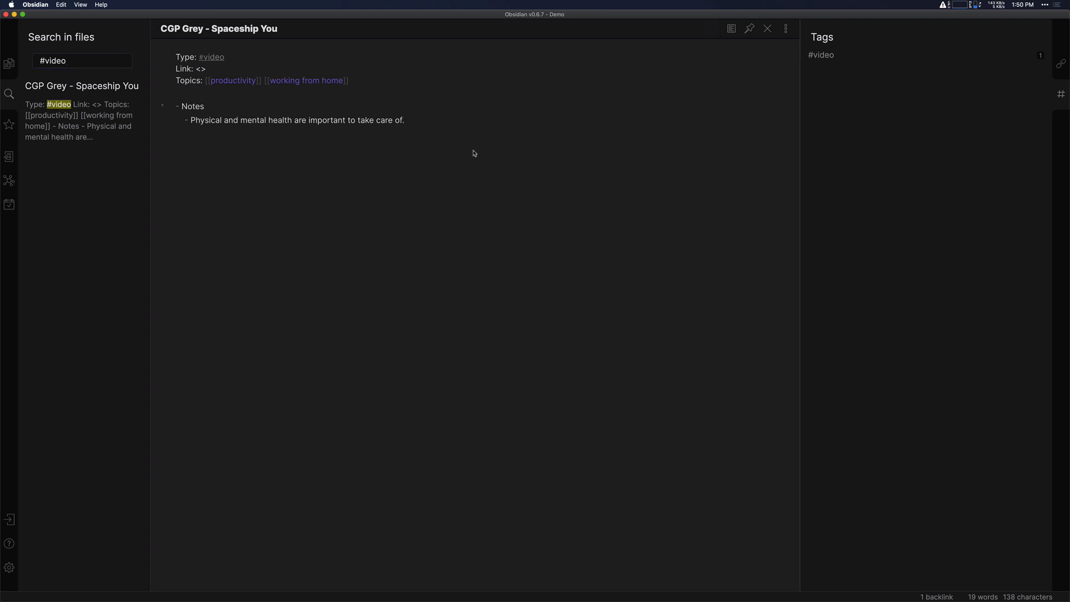
Step: Return to the Notes list in the Spaceship You note to start a second sub-point
click(405, 120)
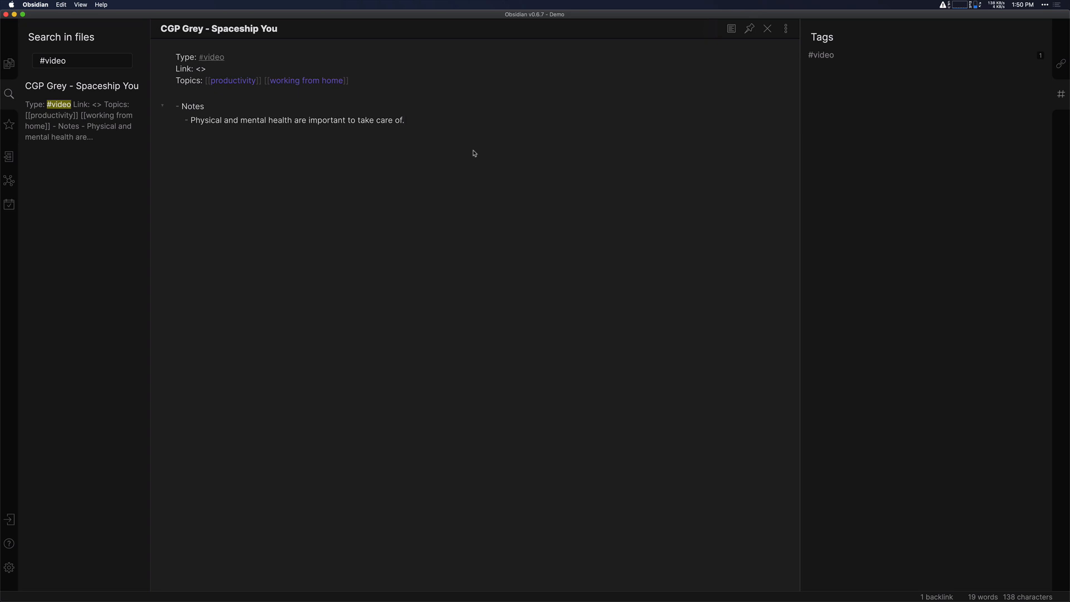
click(403, 119)
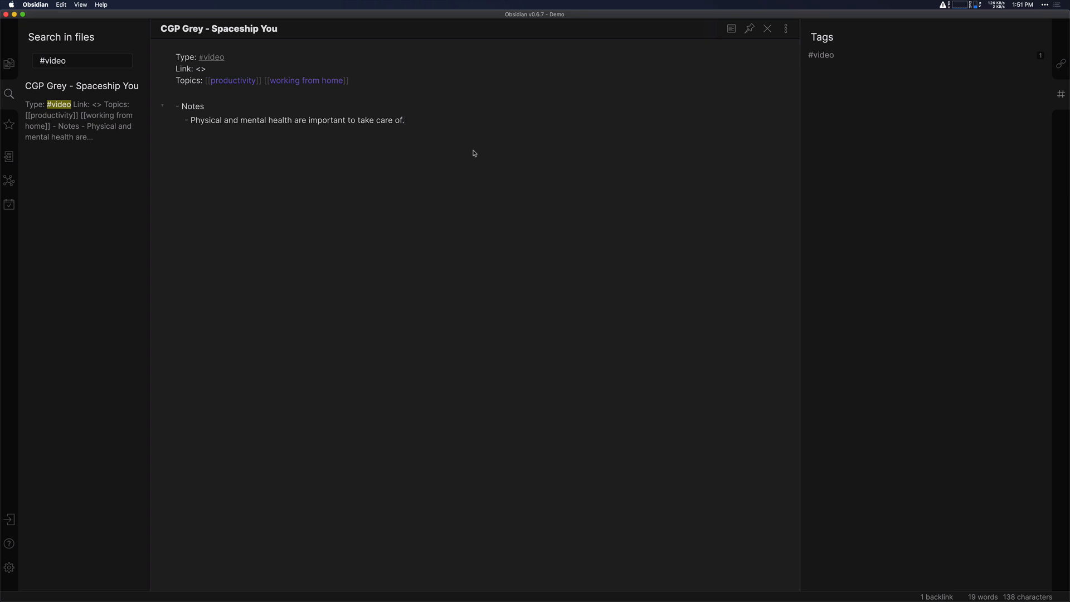
click(405, 120)
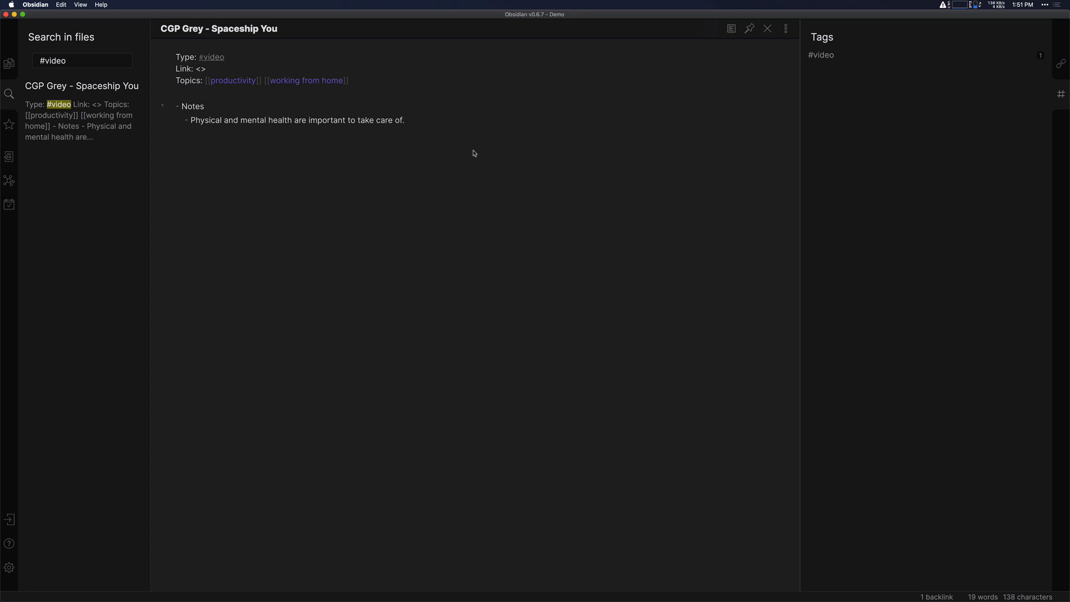
click(404, 121)
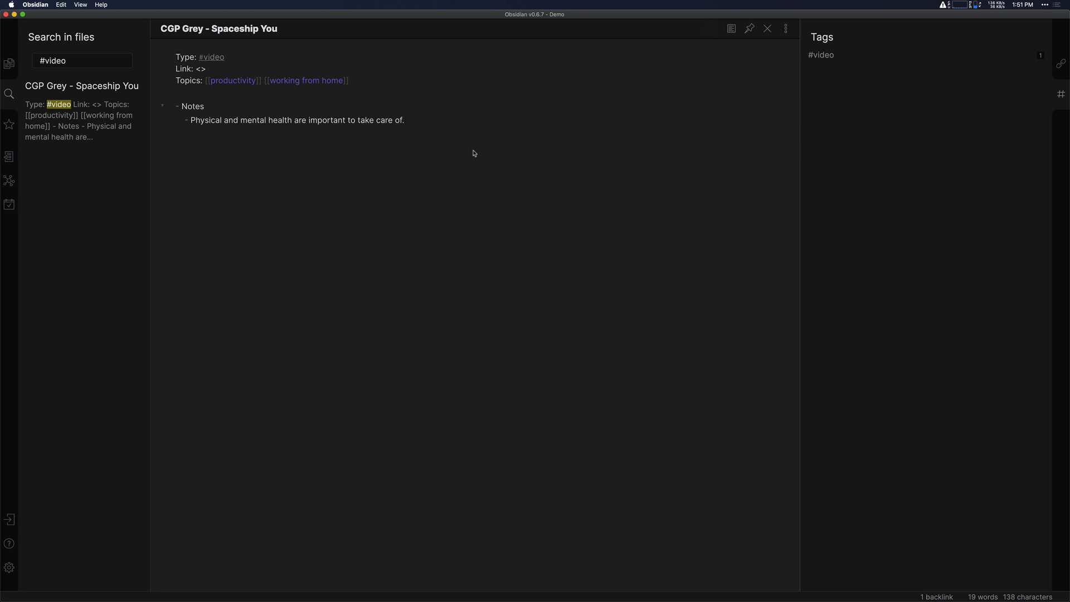
click(404, 119)
text(- I enjoy do)
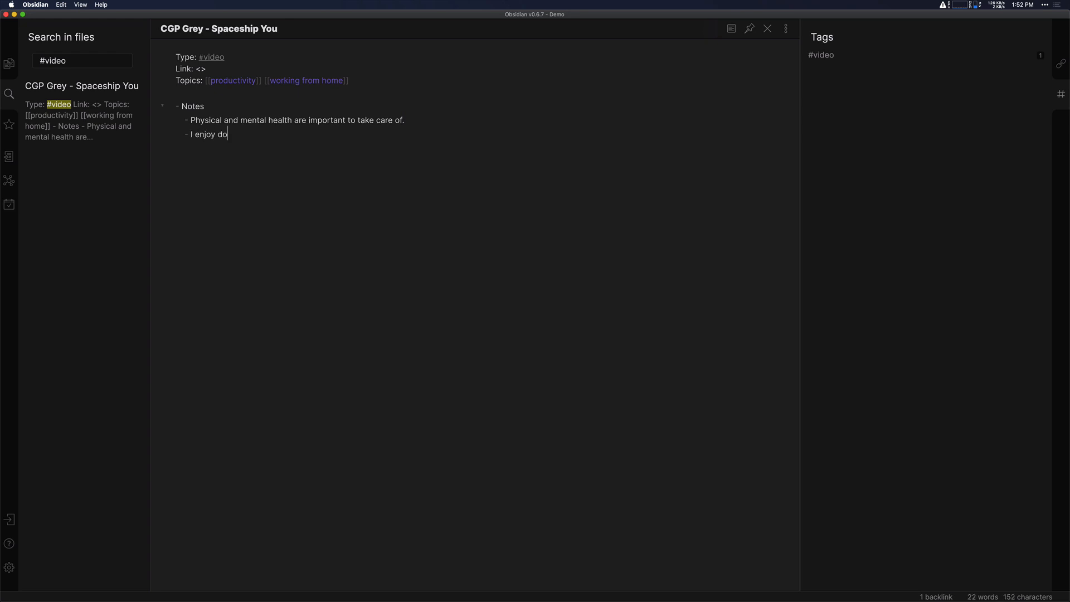
Step: Finish the sub-point 'I enjoy doing pushups. I should do more.'
text(ing pushups. I should)
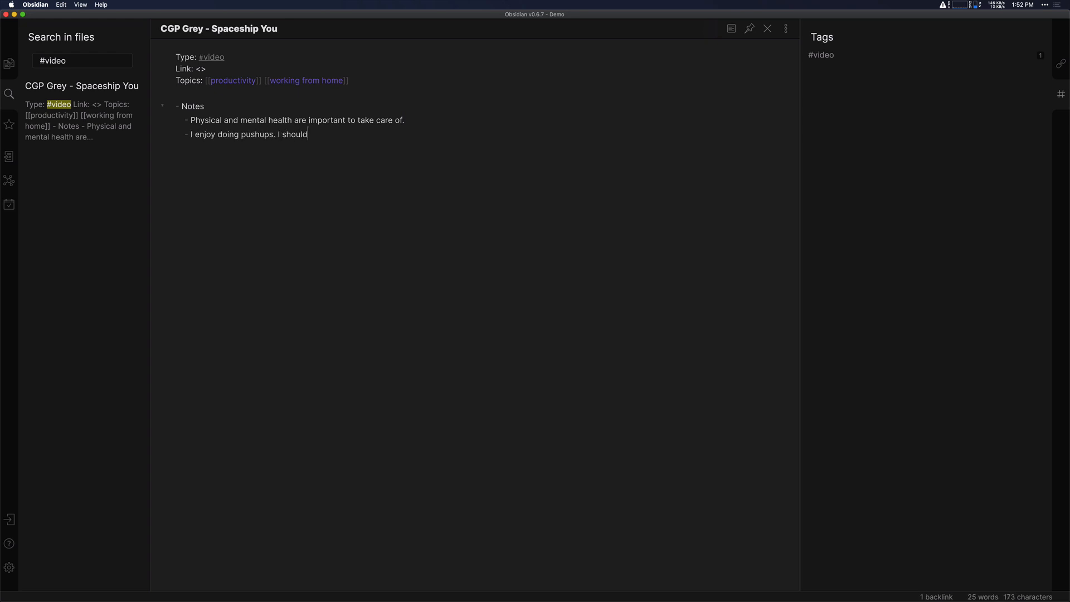
text(do more.)
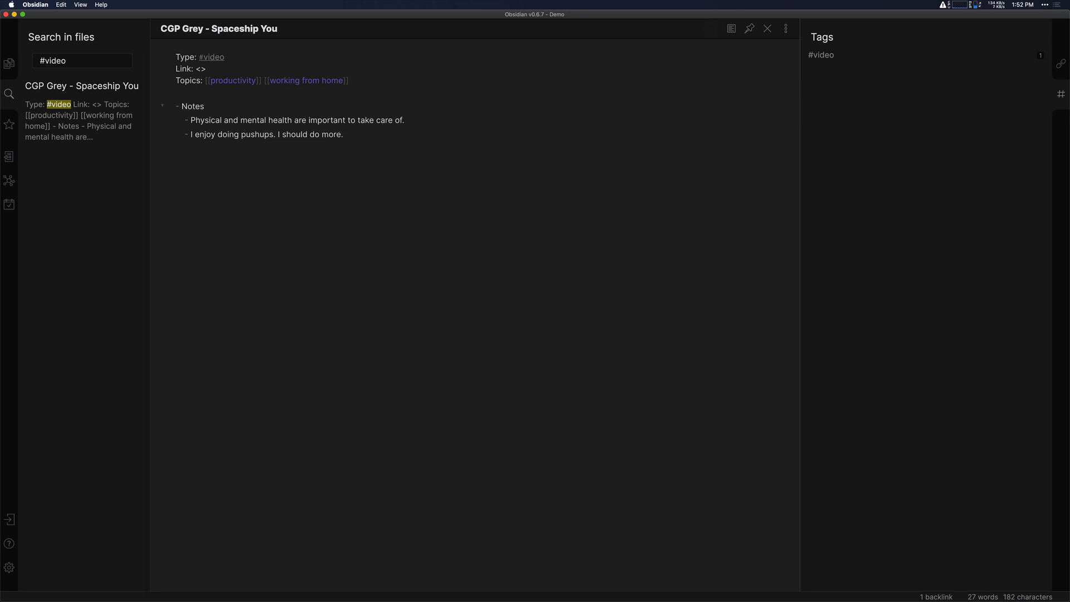
mouse_move(9, 205)
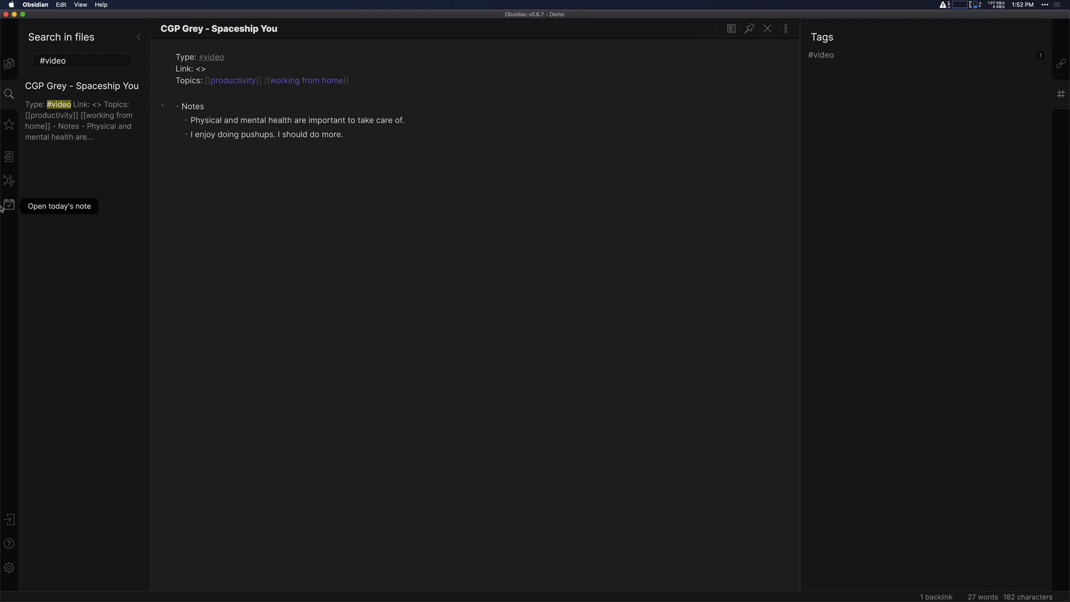
Step: Return to the 2020-06-09 daily note and start a second wiki link
click(9, 204)
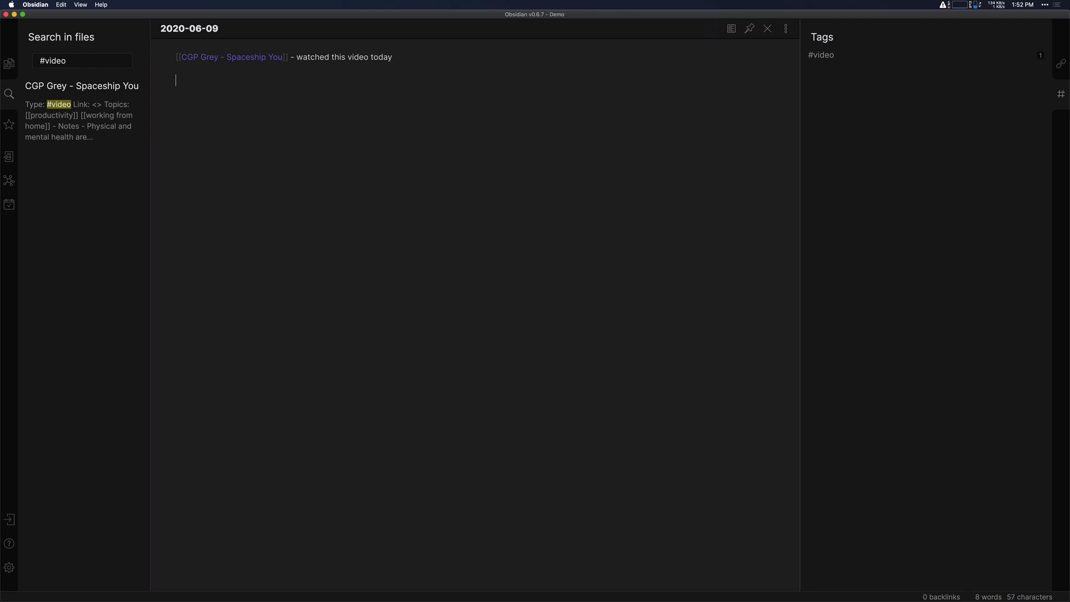
mouse_move(406, 56)
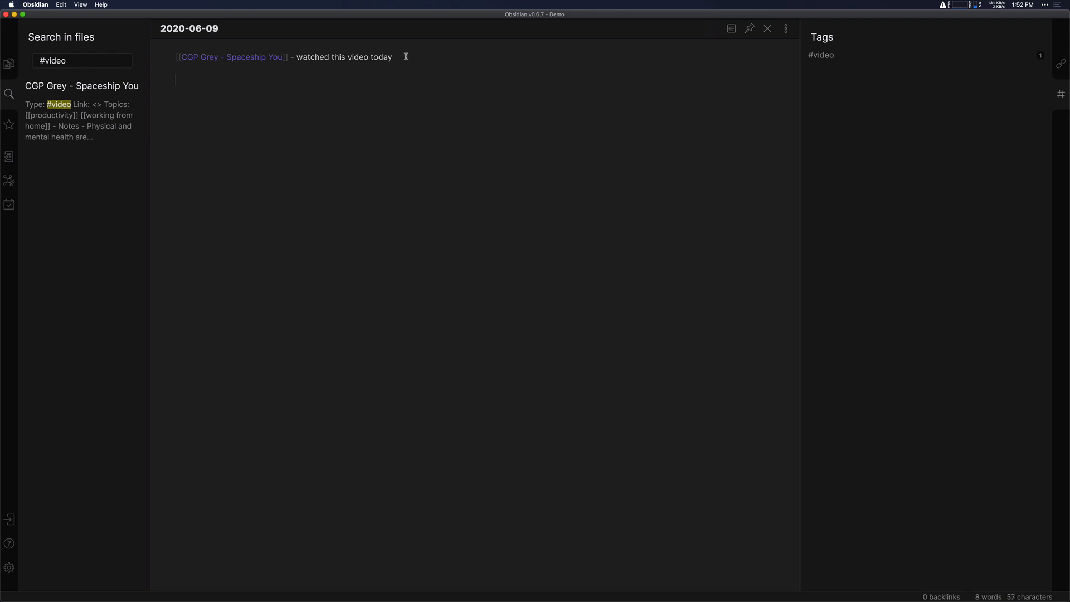
mouse_move(230, 57)
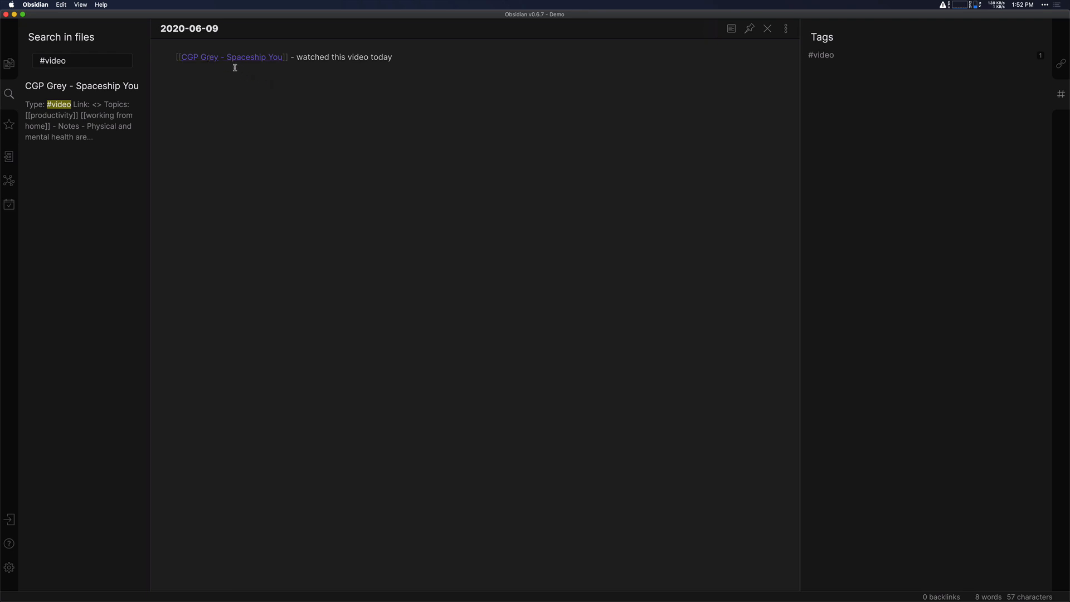
mouse_move(232, 57)
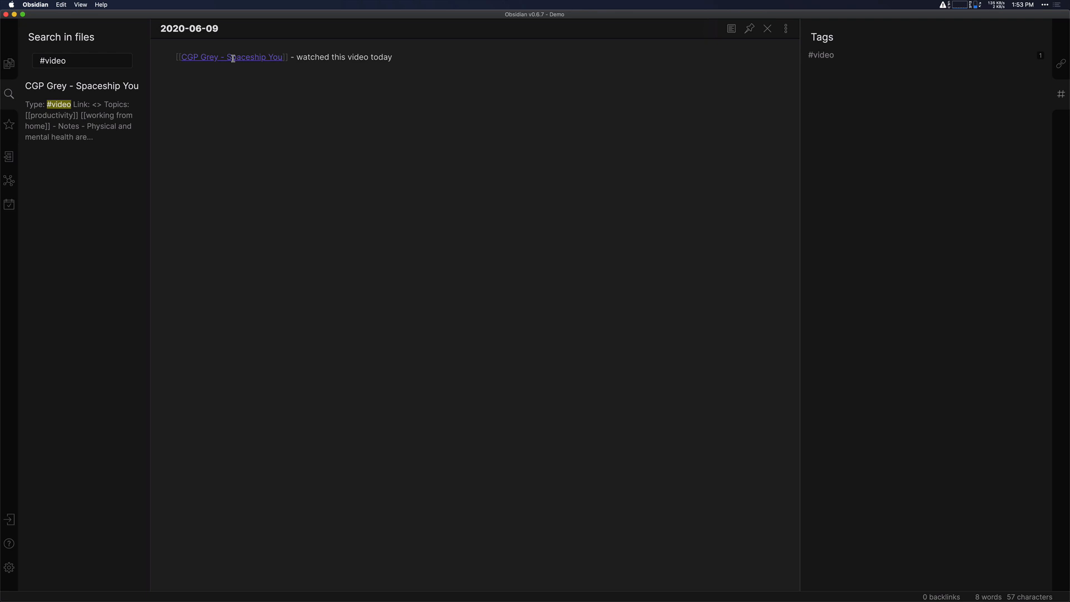
text([[)
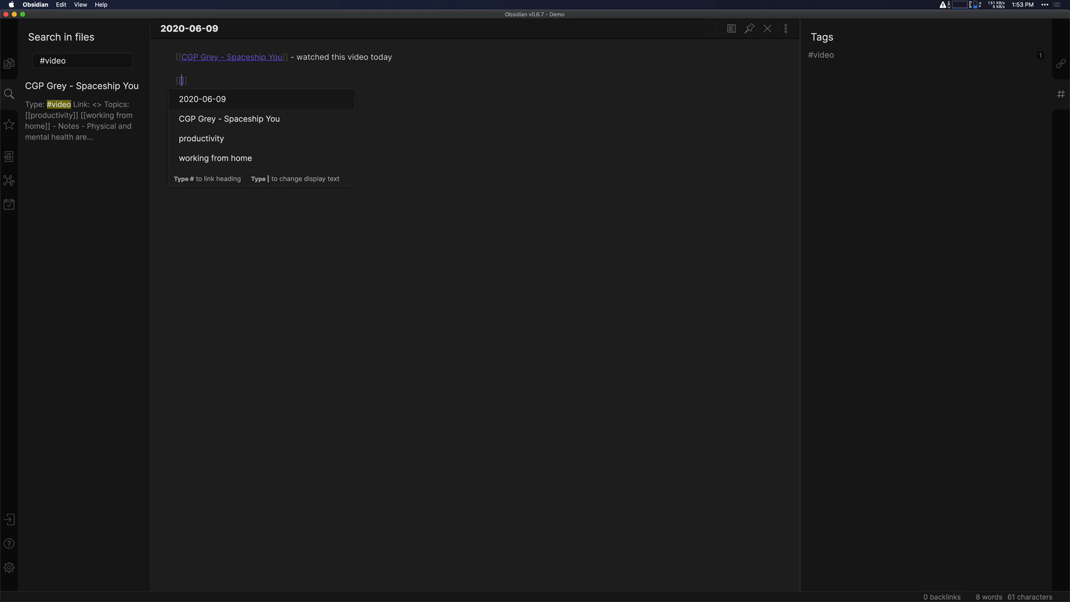
Step: Write '[[TIL]] that ruby is a pretty cool programming language' in the daily note
text(TIL)
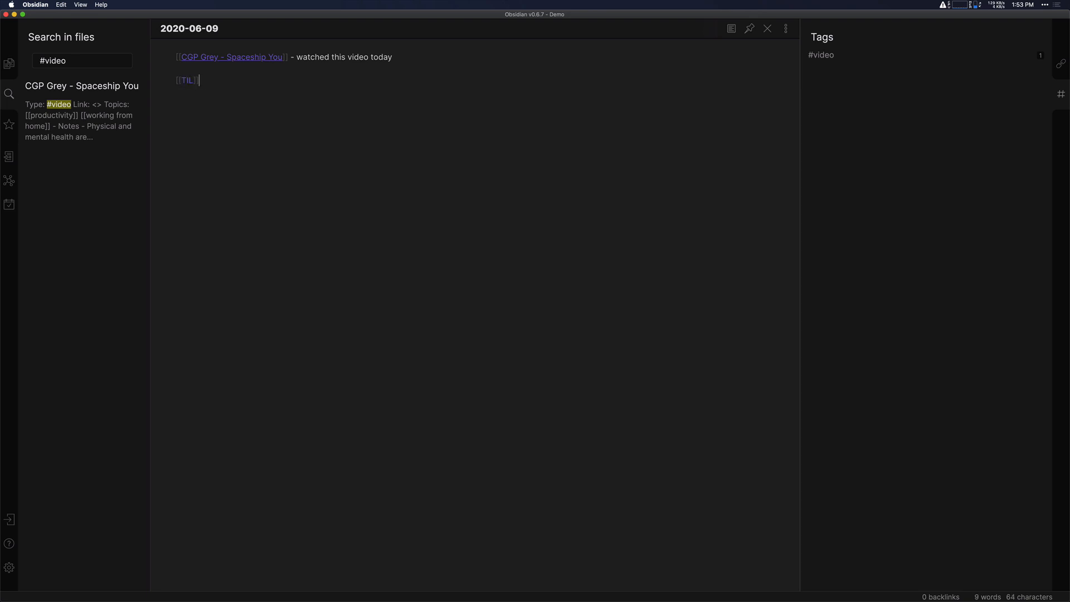
text(])
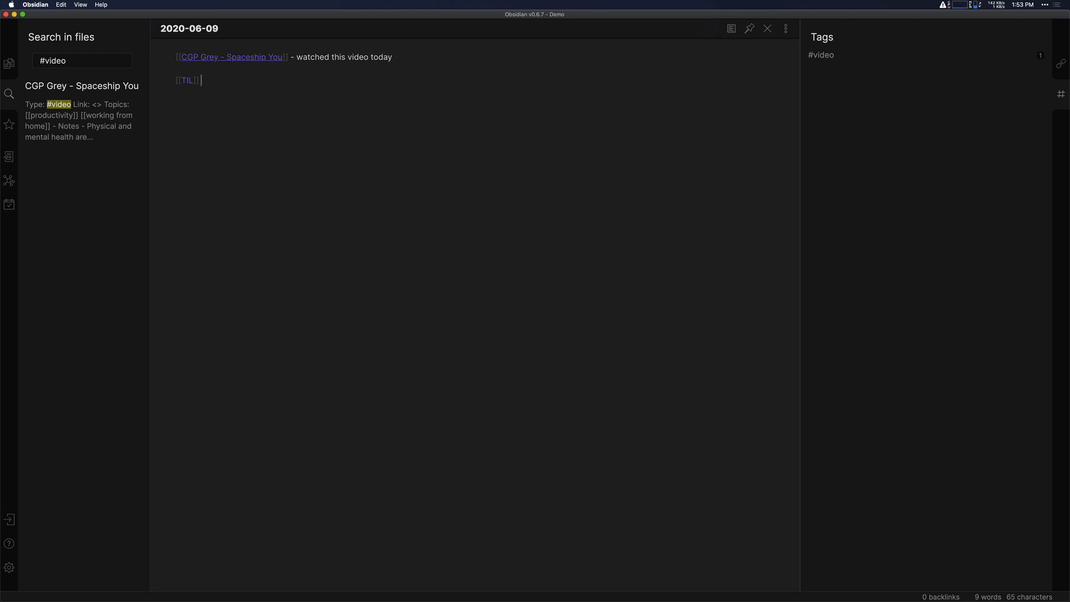
text(that ruby is a pre)
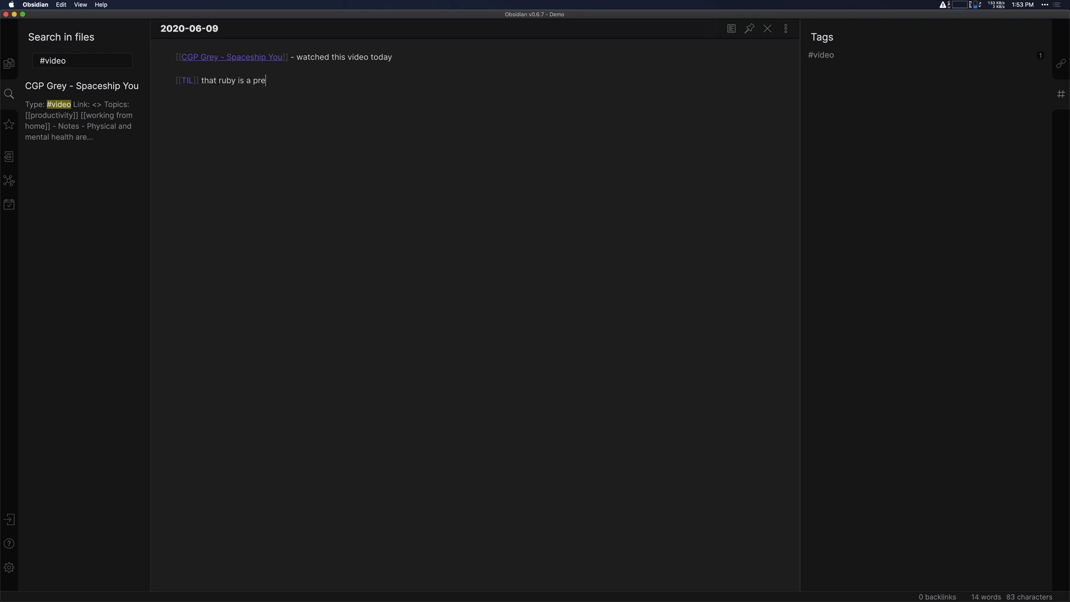
text(tty cool progam)
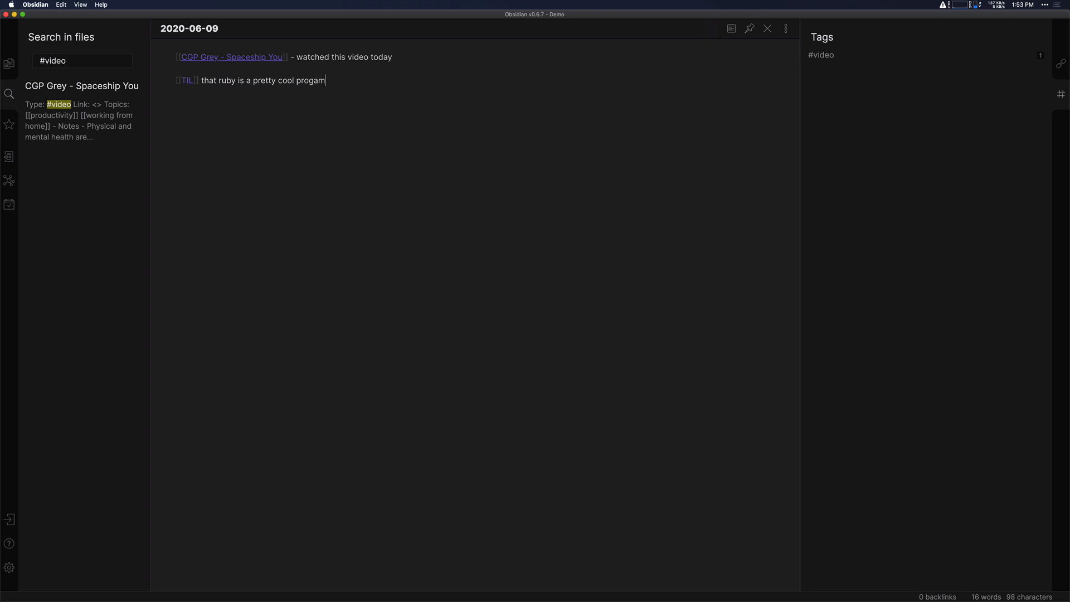
text(ming language)
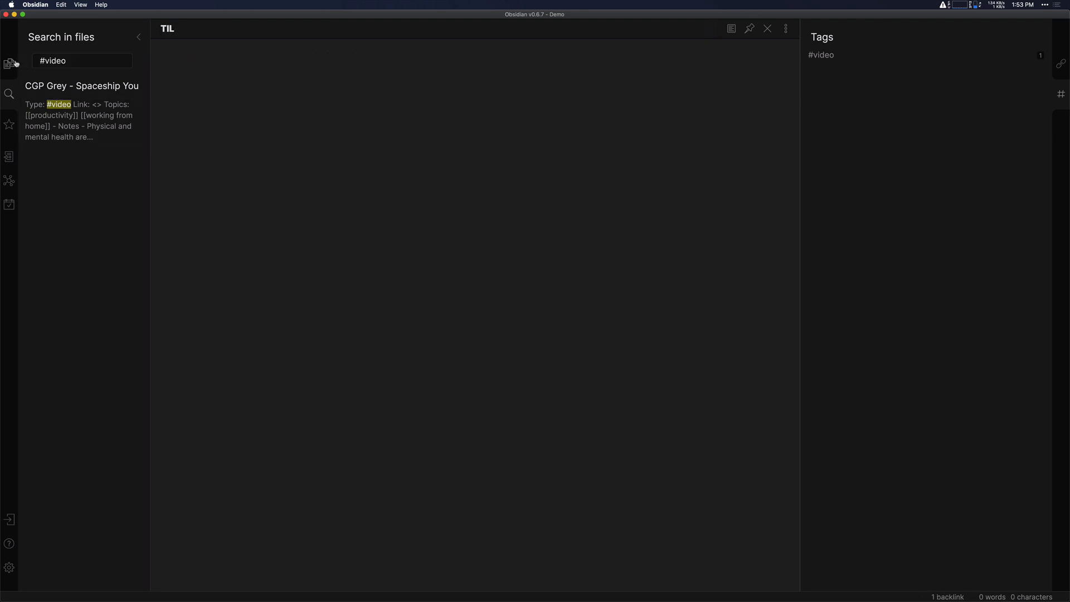
Step: Show the file explorer and the Backlinks pane for the TIL note, revealing the 2020-06-09 mention
click(10, 62)
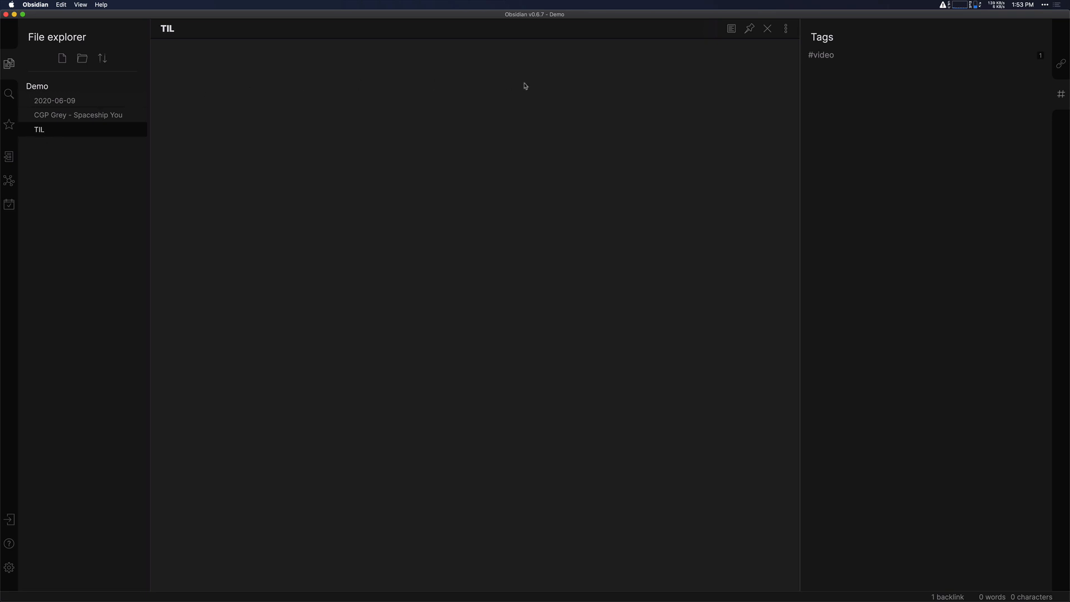
mouse_move(586, 87)
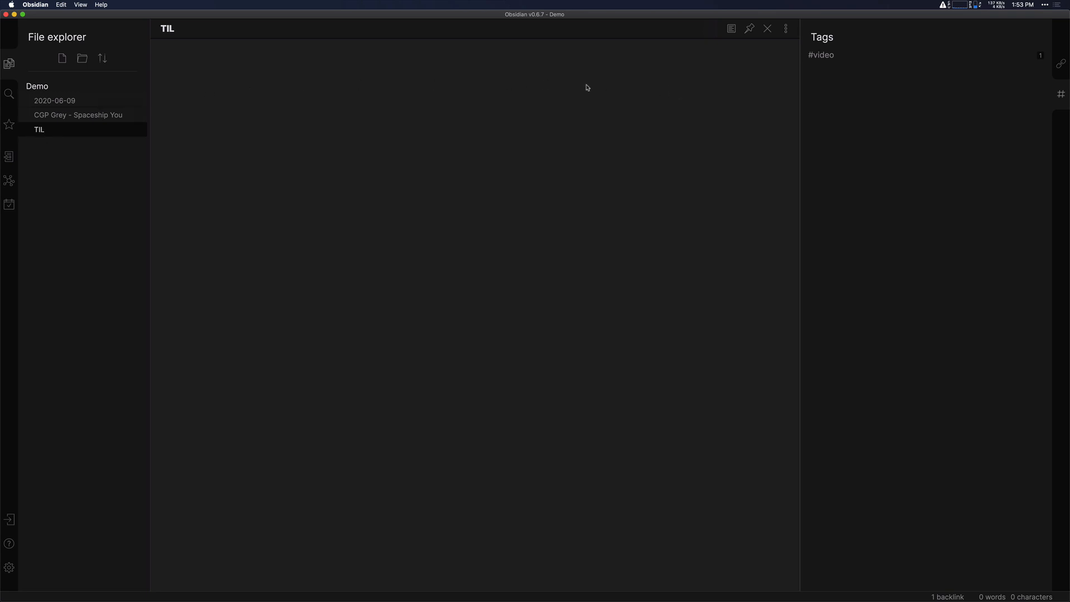
mouse_move(567, 90)
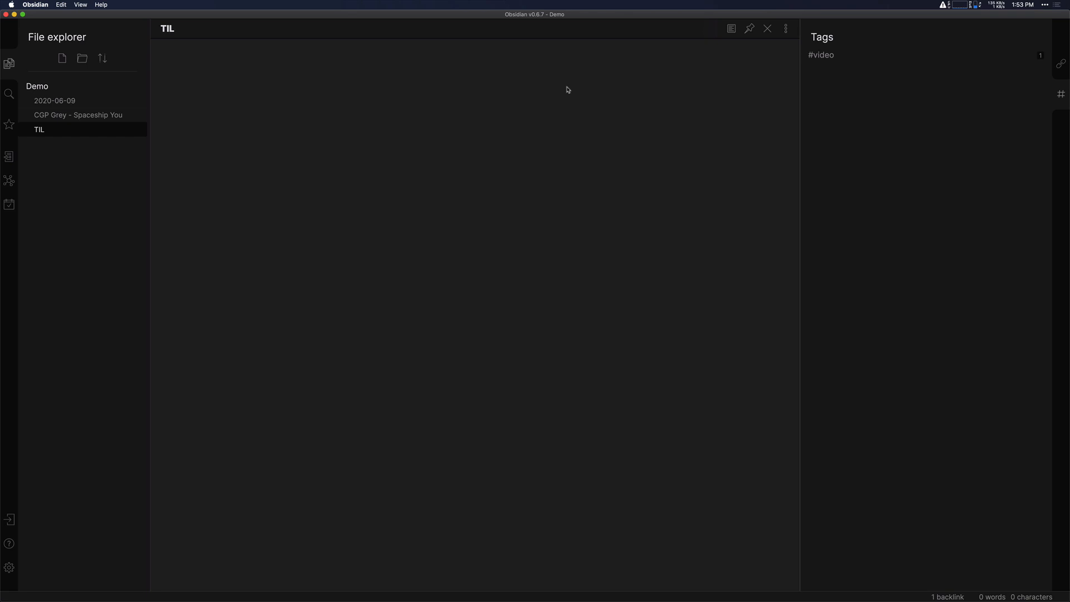
click(1060, 63)
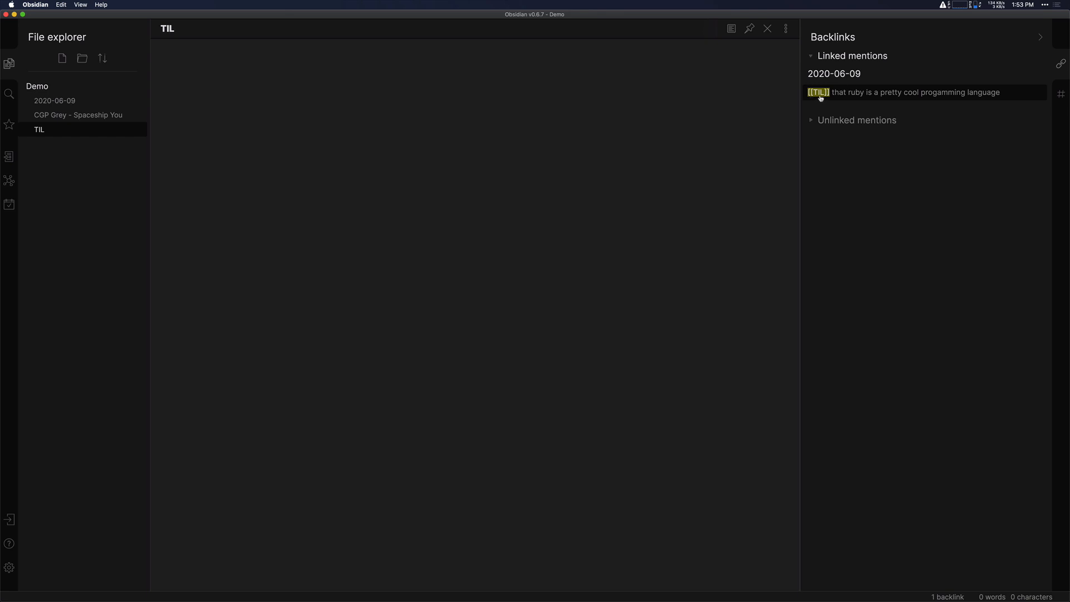
mouse_move(854, 87)
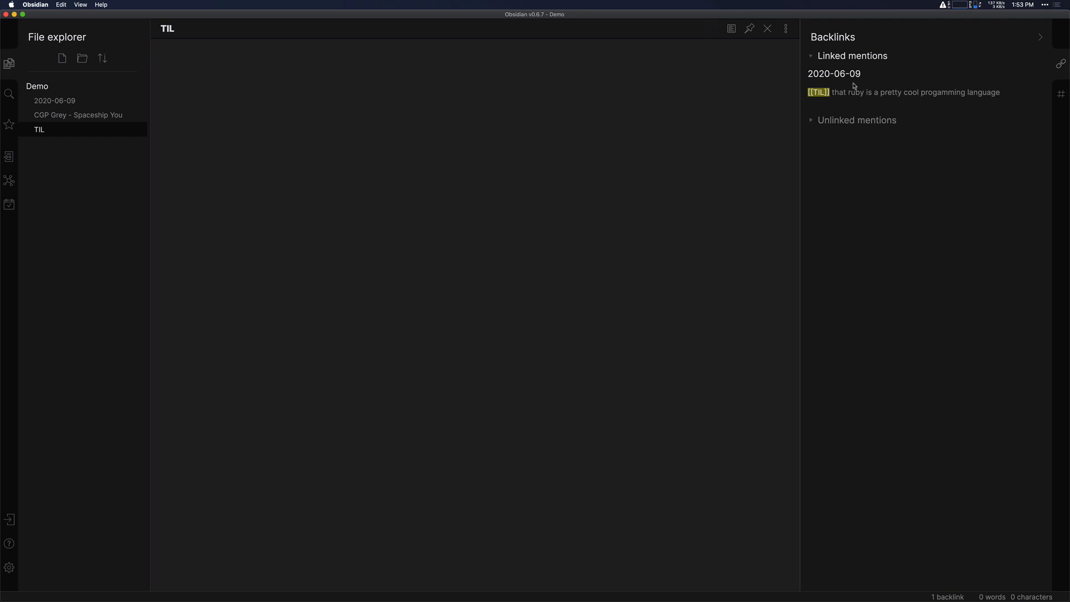
mouse_move(868, 94)
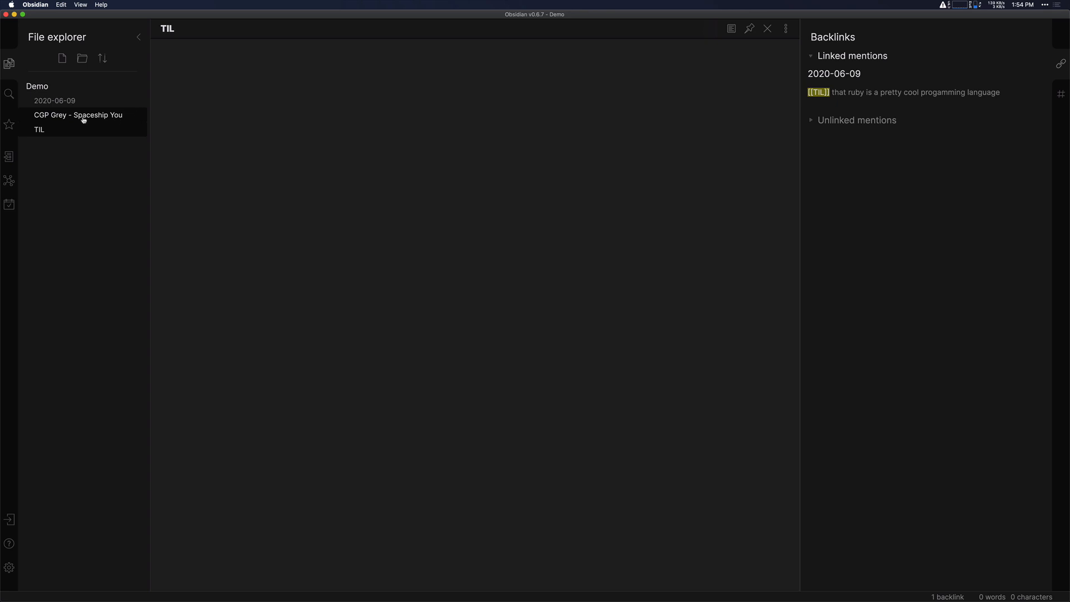
Step: Switch to the CGP Grey - Spaceship You note to view its backlink from the daily note
click(78, 115)
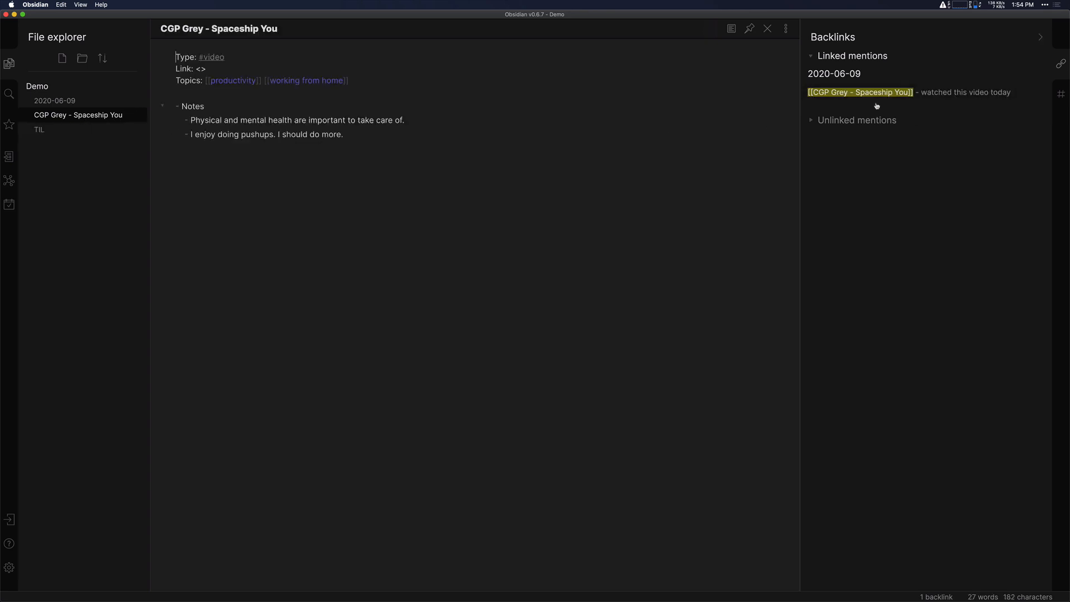
mouse_move(879, 73)
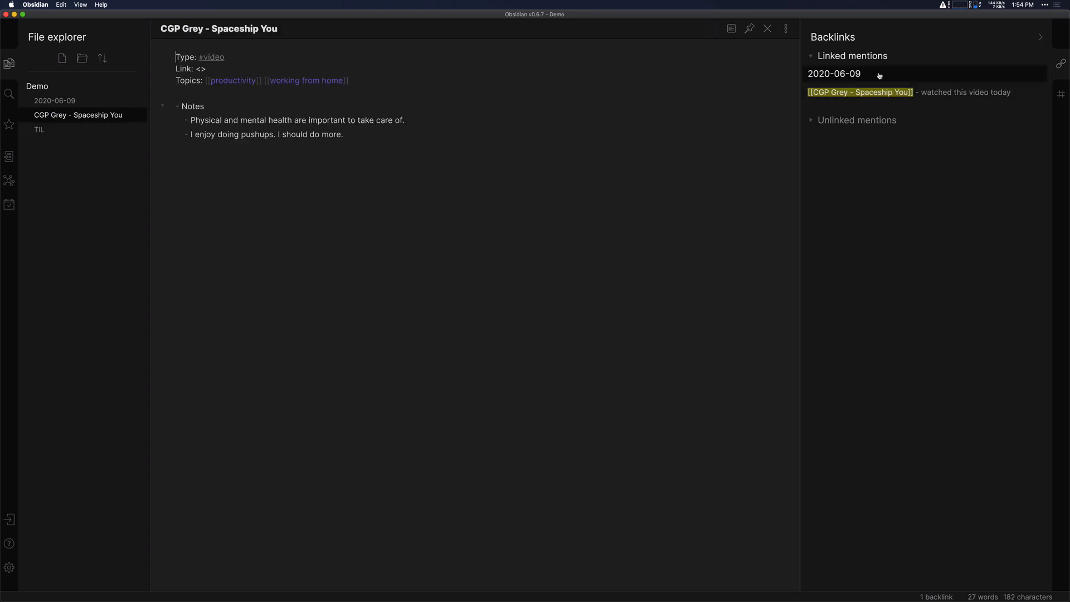
mouse_move(948, 92)
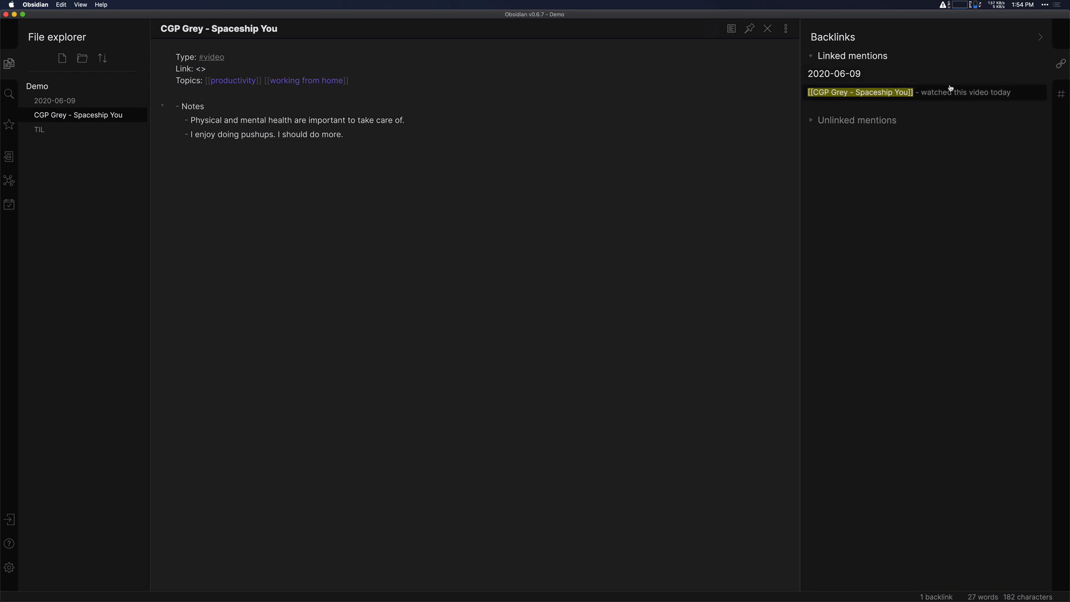
mouse_move(913, 98)
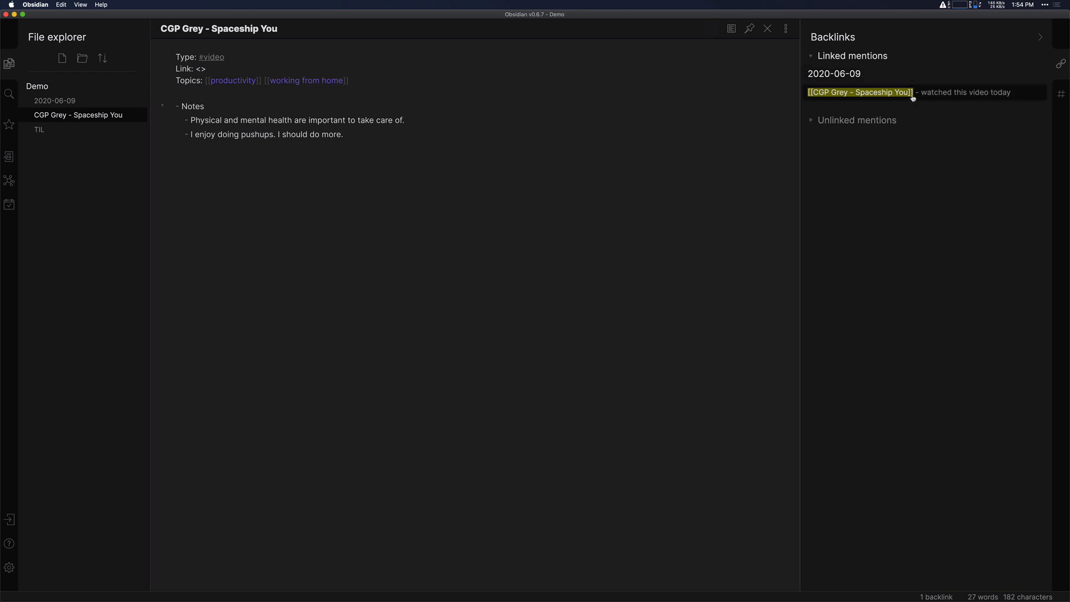
mouse_move(925, 96)
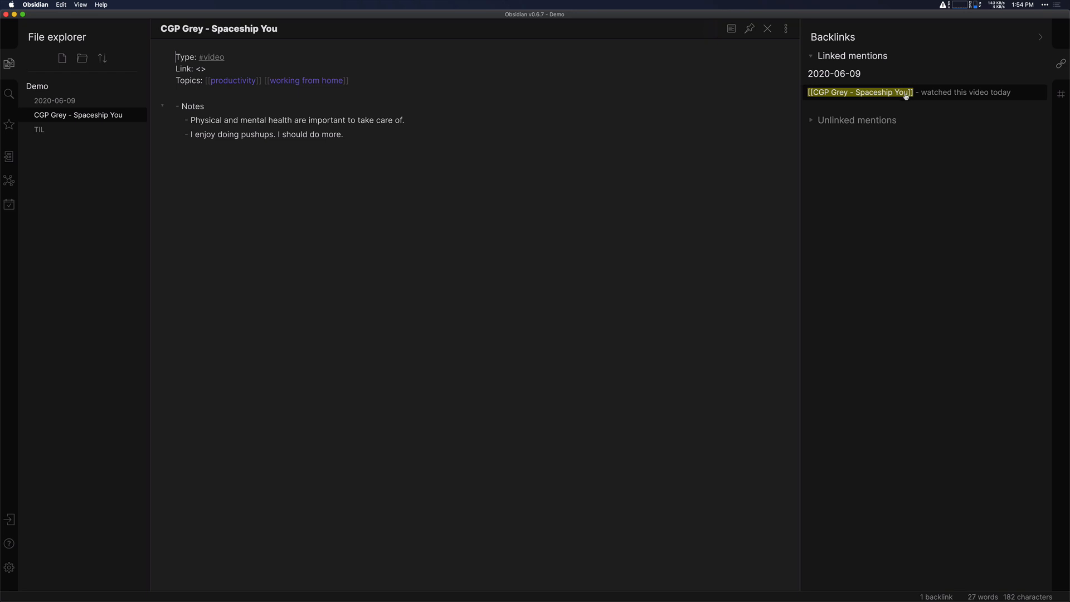
mouse_move(203, 198)
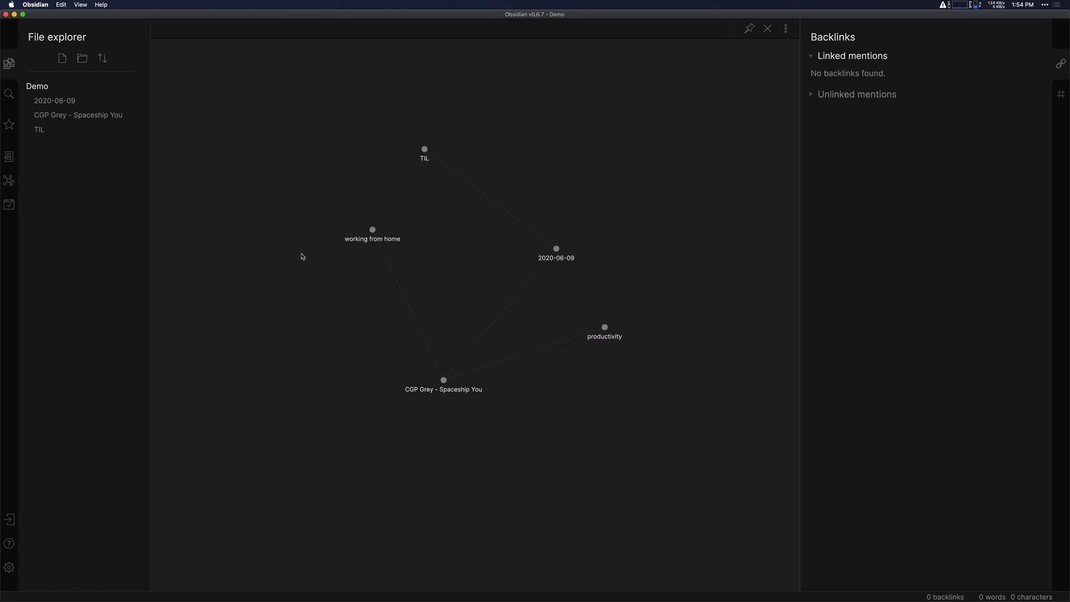
mouse_move(449, 263)
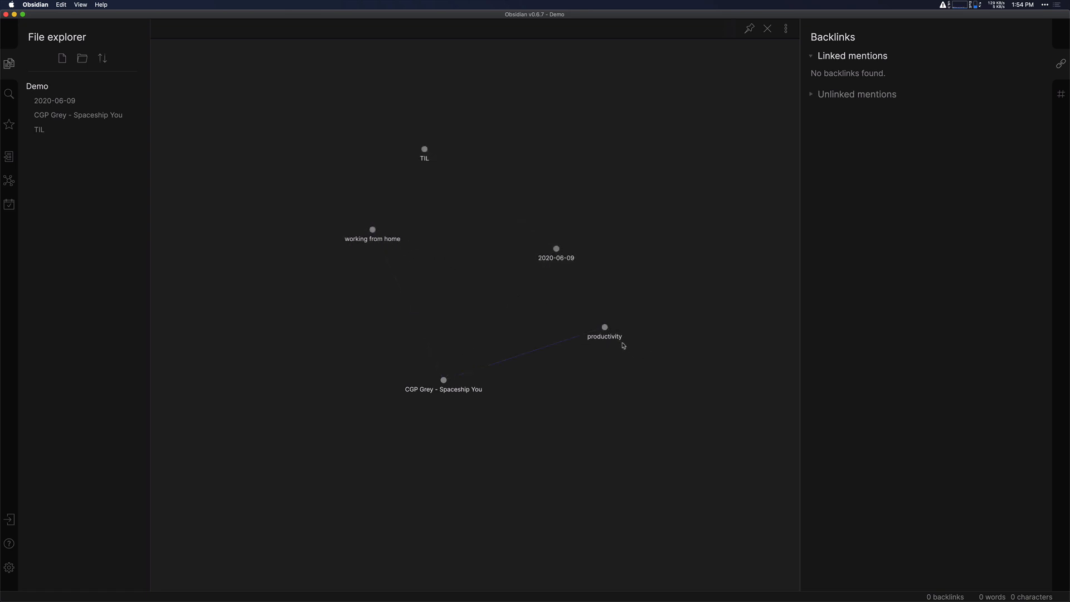
Step: Explore the graph view nodes linking TIL, 2020-06-09, the video note, productivity and working from home
click(604, 327)
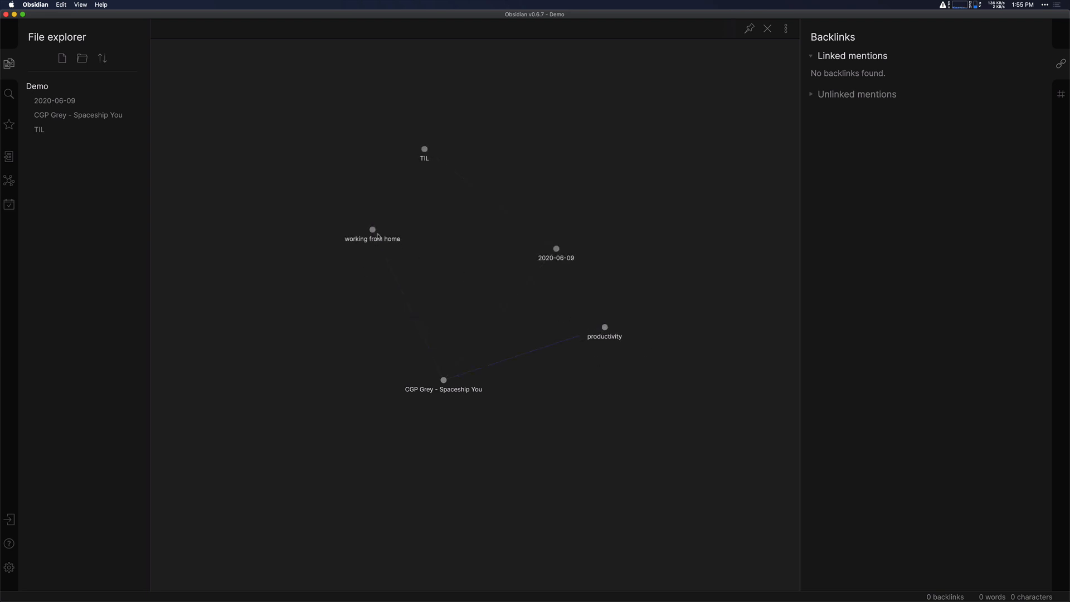
mouse_move(555, 412)
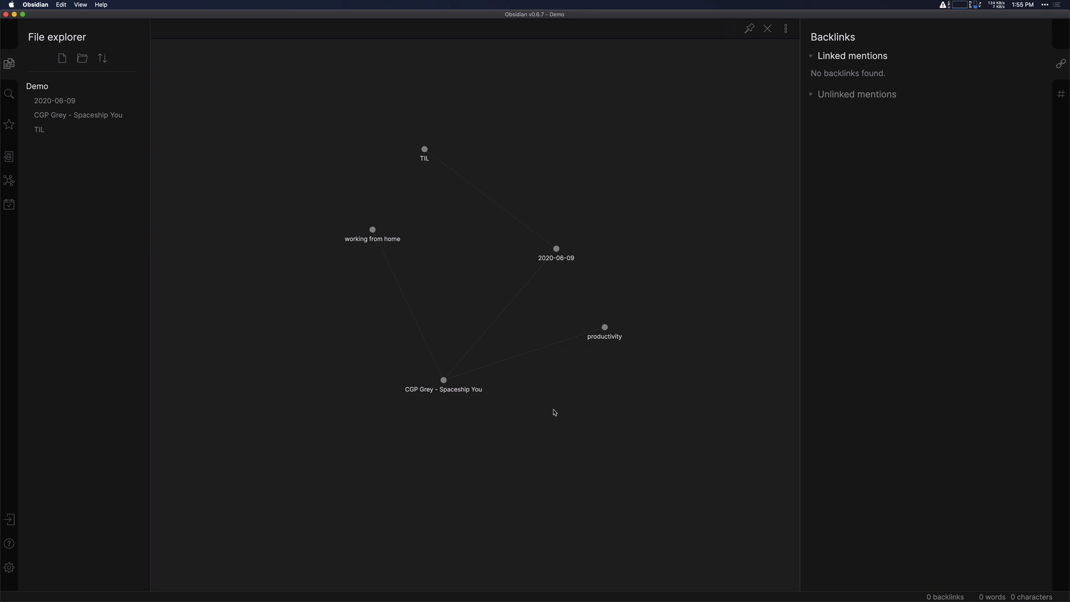
mouse_move(581, 366)
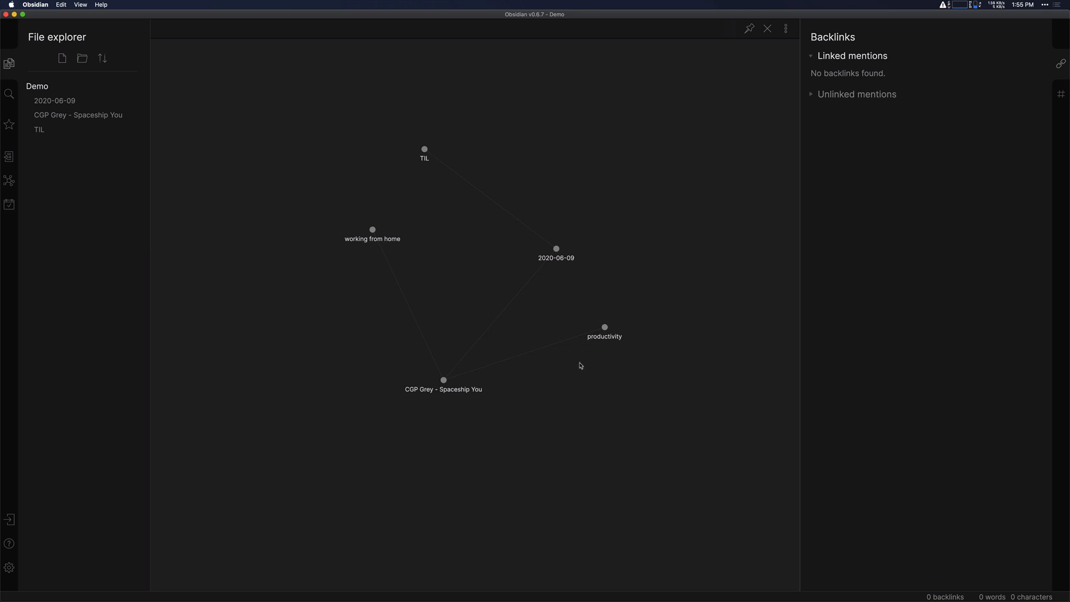
mouse_move(652, 382)
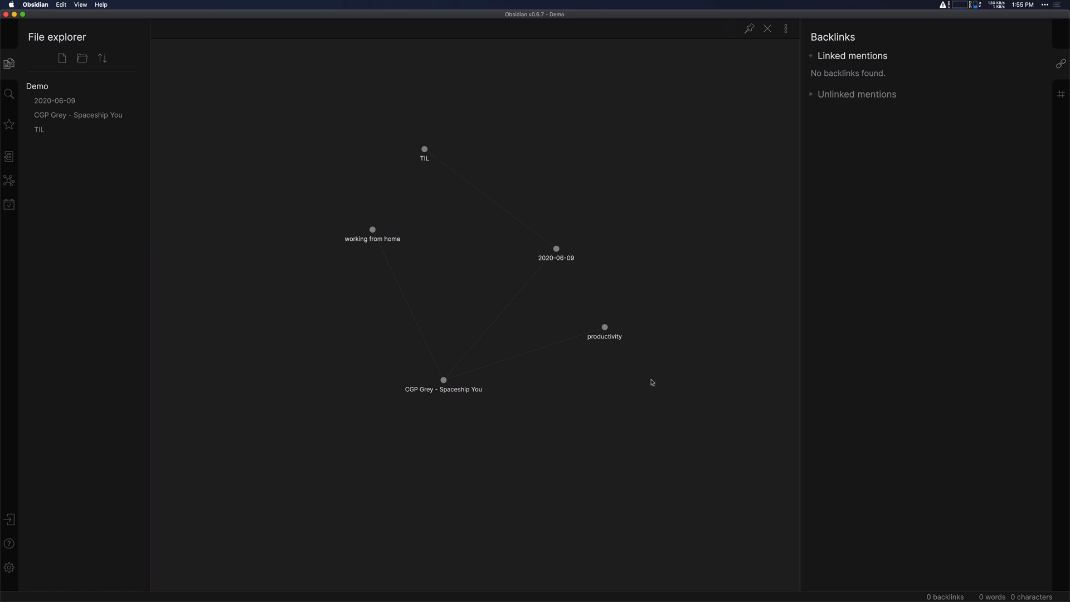
mouse_move(577, 332)
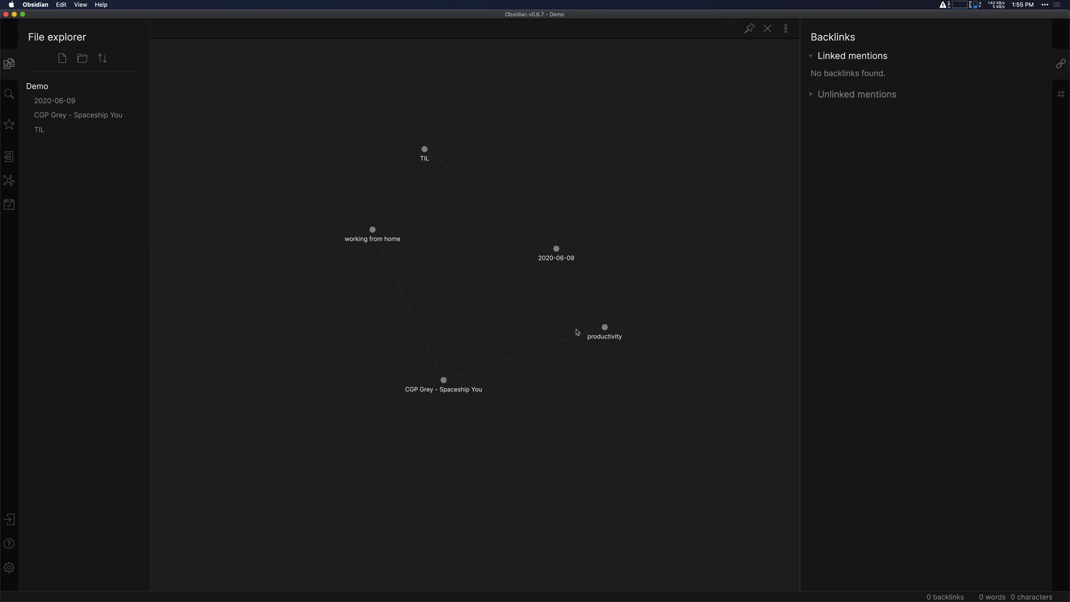
click(605, 328)
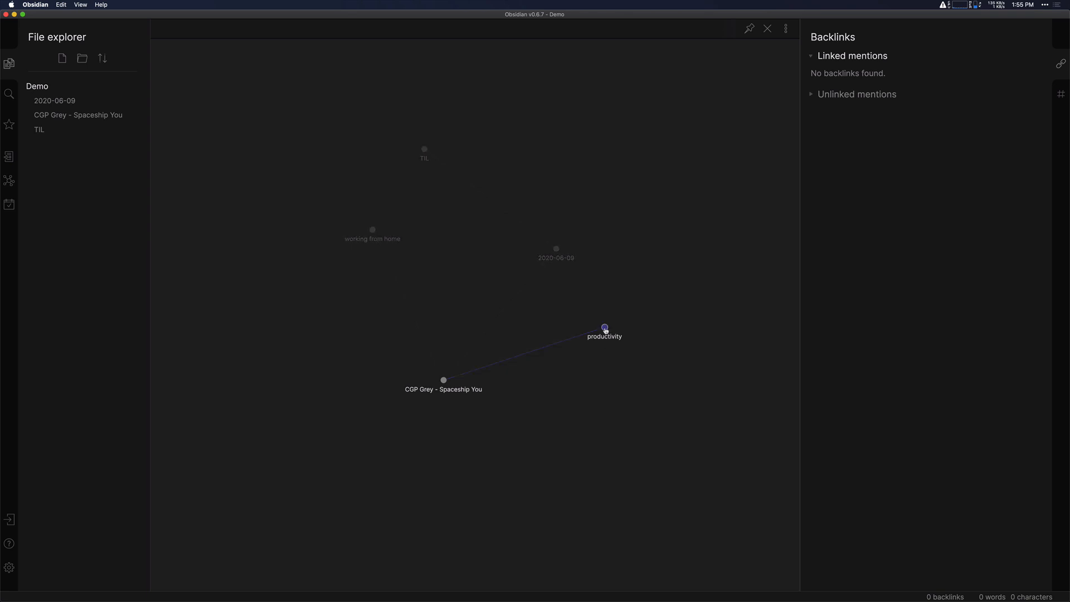
Step: Go to the productivity note from the graph and star it via More options
click(603, 328)
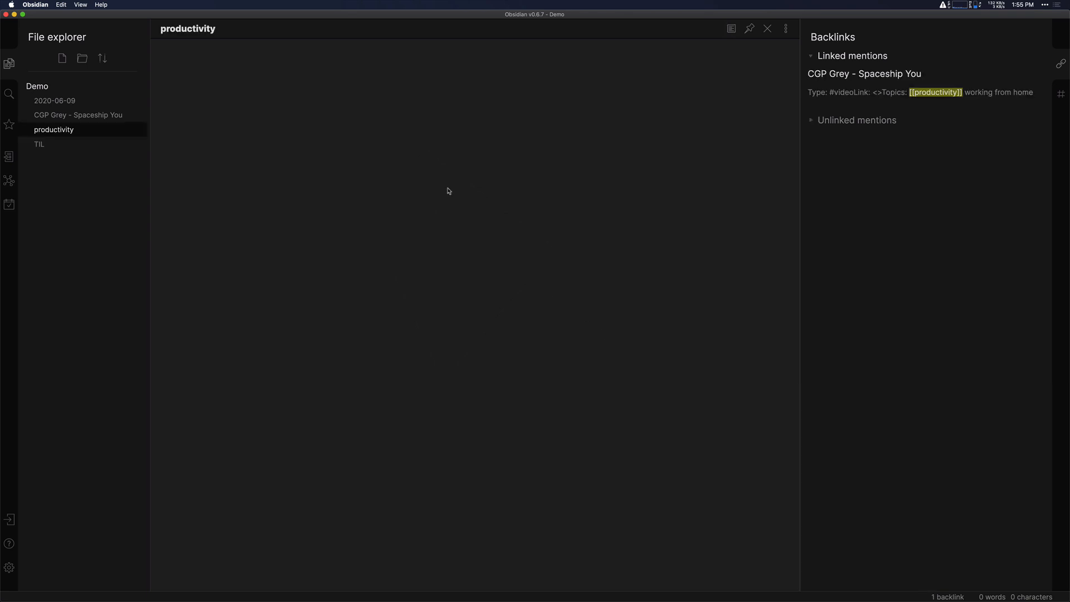
mouse_move(786, 29)
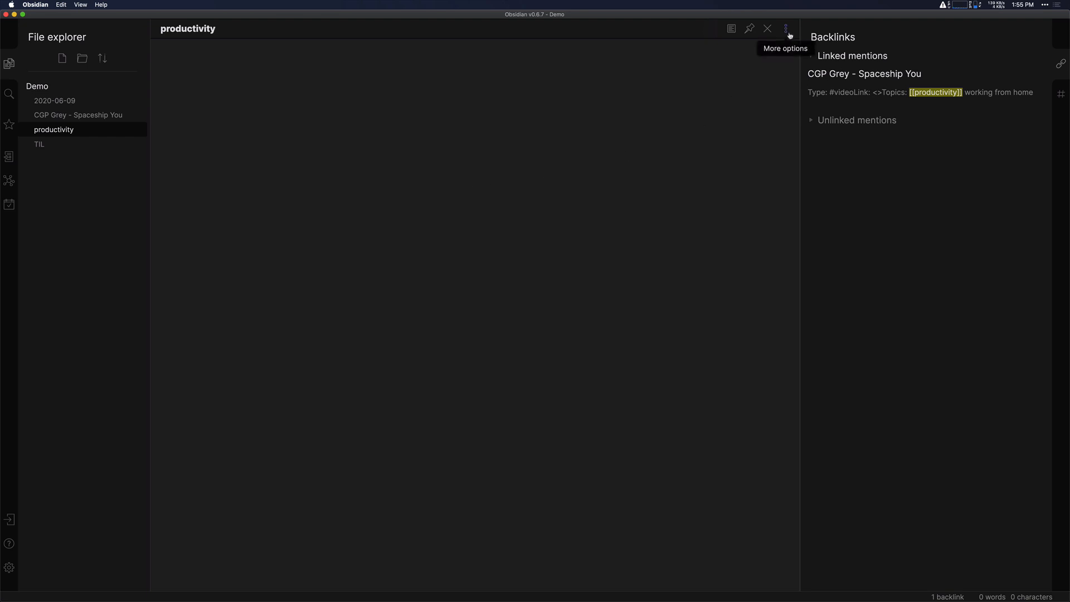
click(786, 29)
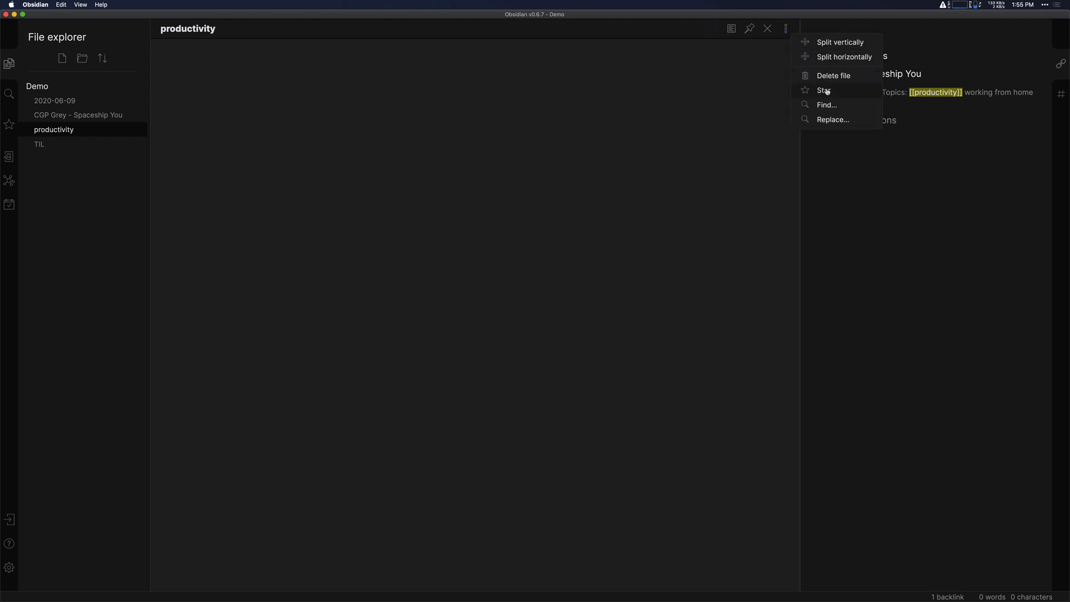
click(825, 90)
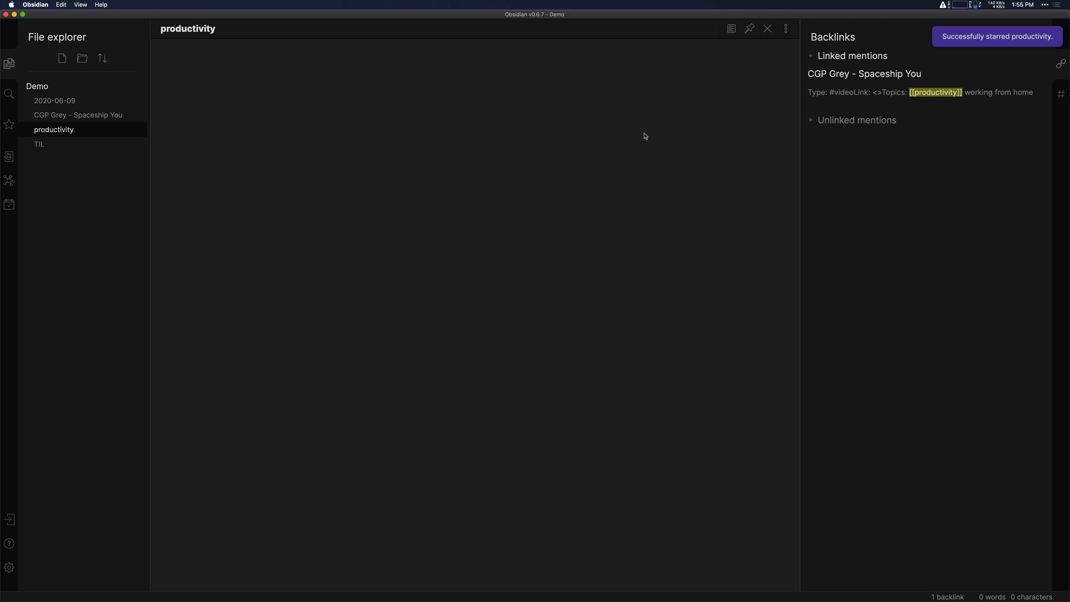
Step: Search the command palette for 'star' and dismiss it without choosing a command
key(cmd+p)
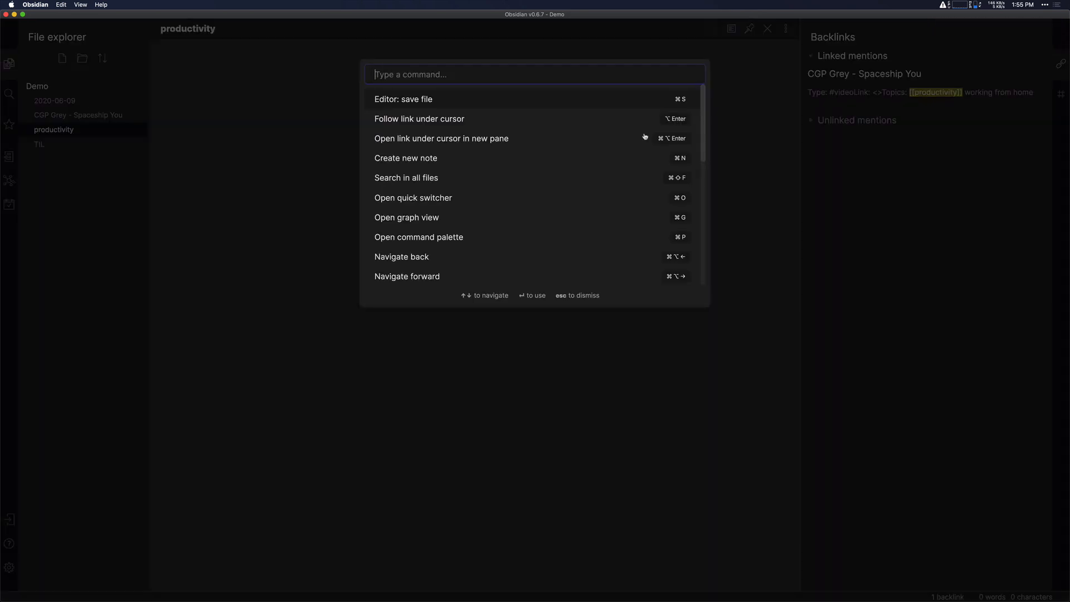
text(star)
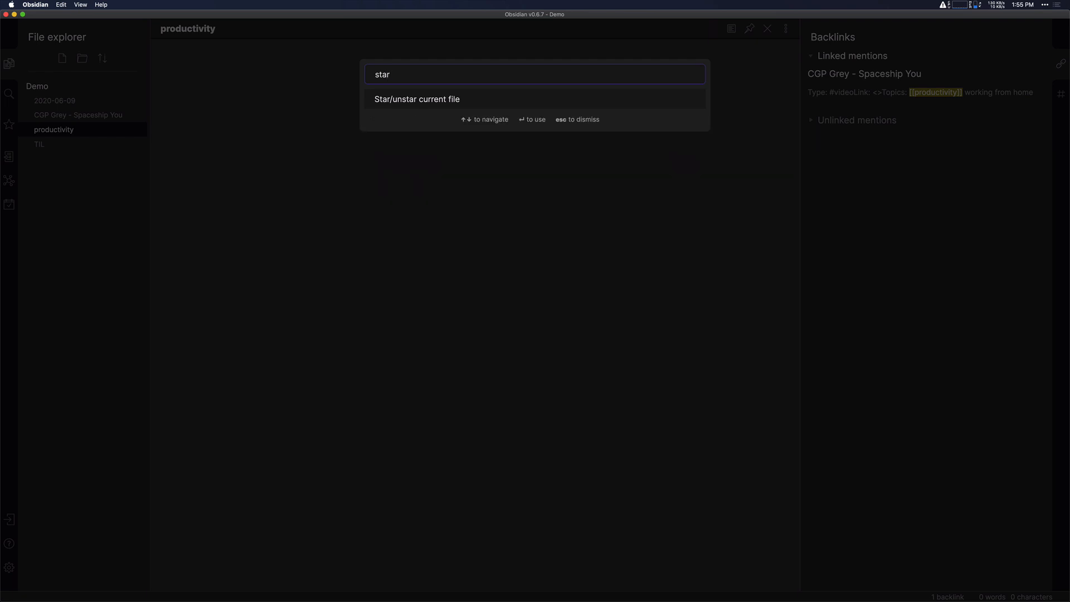
key(Escape)
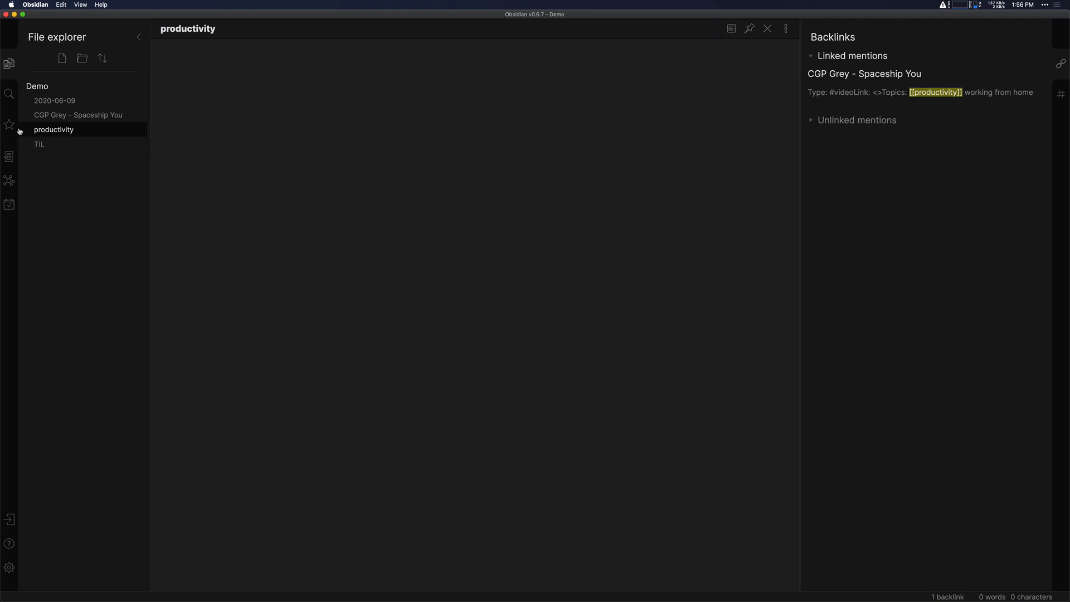
Step: Show the Starred list containing the productivity note
click(9, 123)
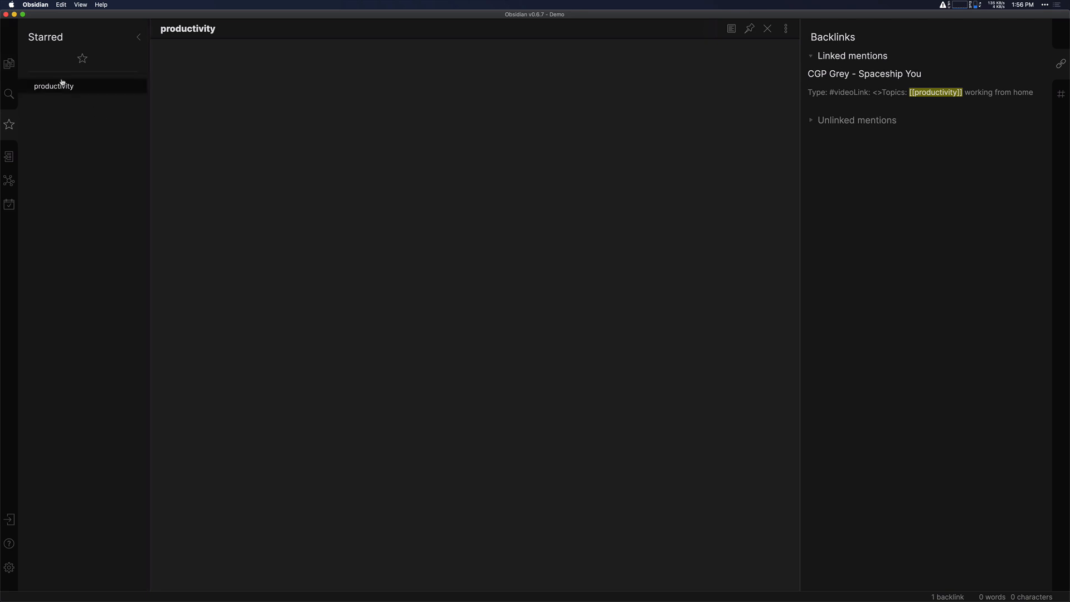
mouse_move(107, 186)
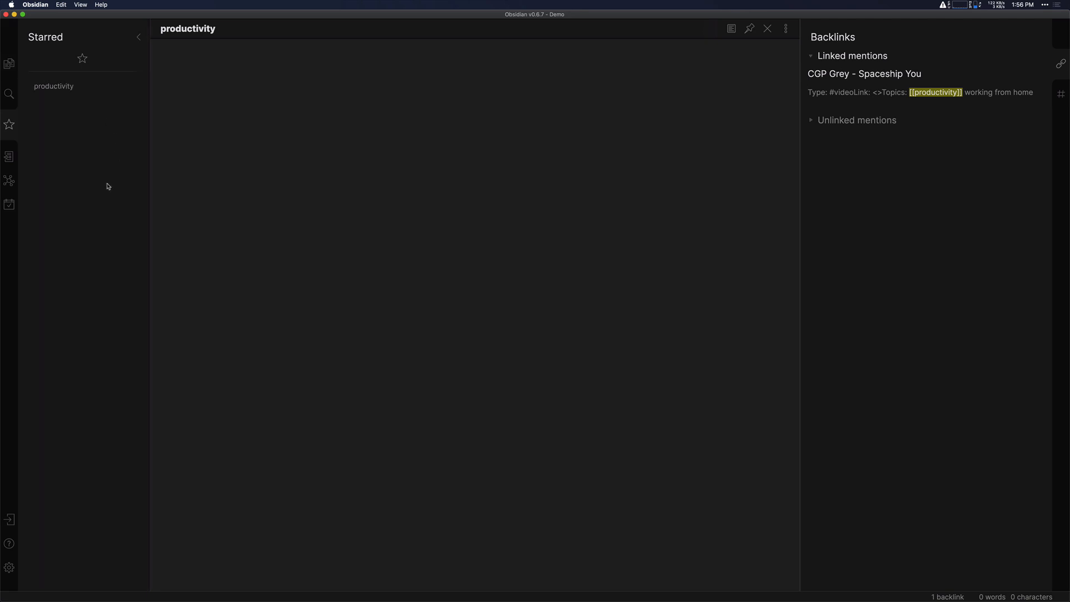